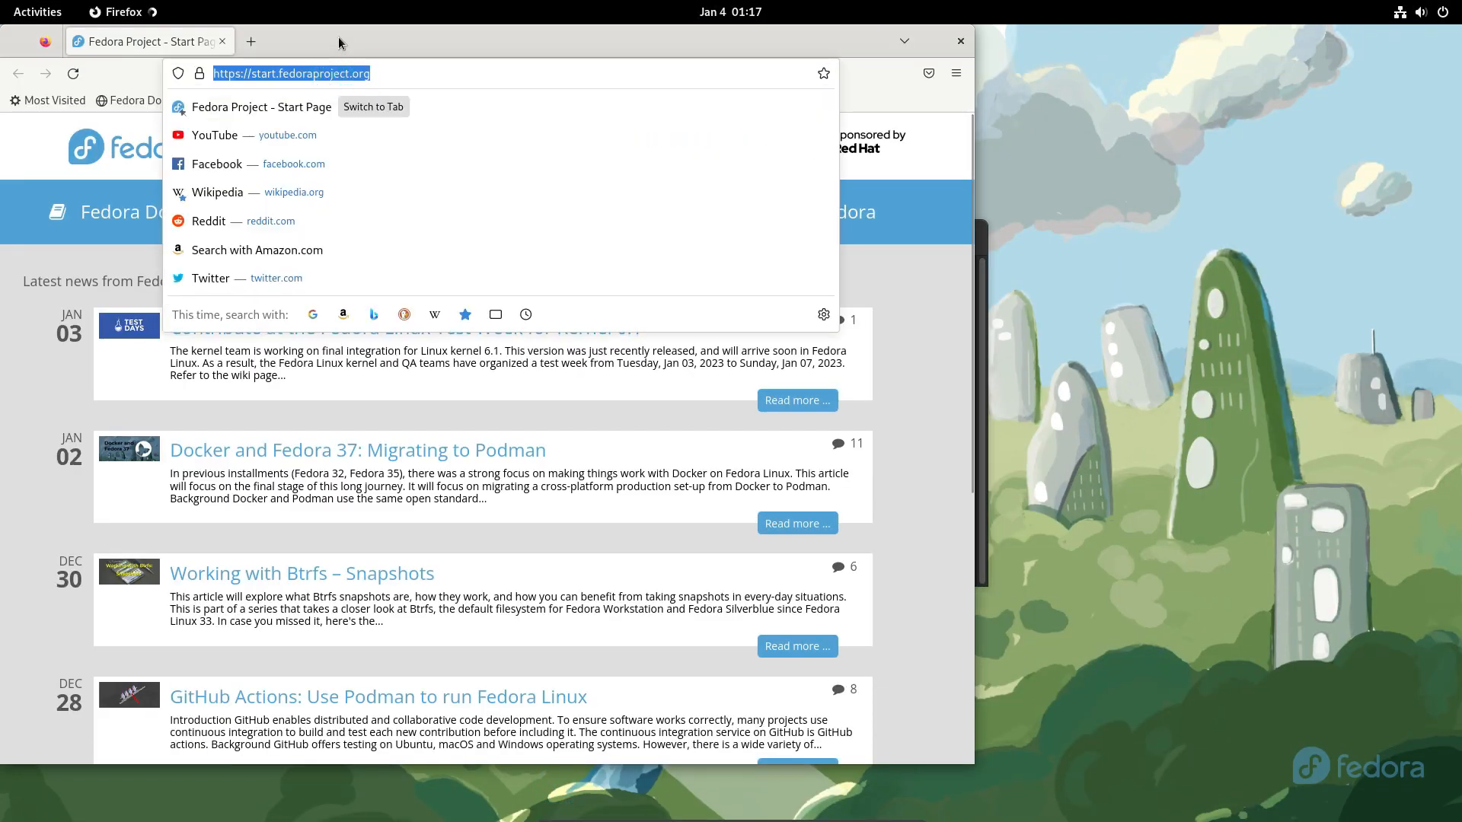
Search for vscode, reach the Visual Studio Code site and start the .rpm download for Fedora
text(vscide)
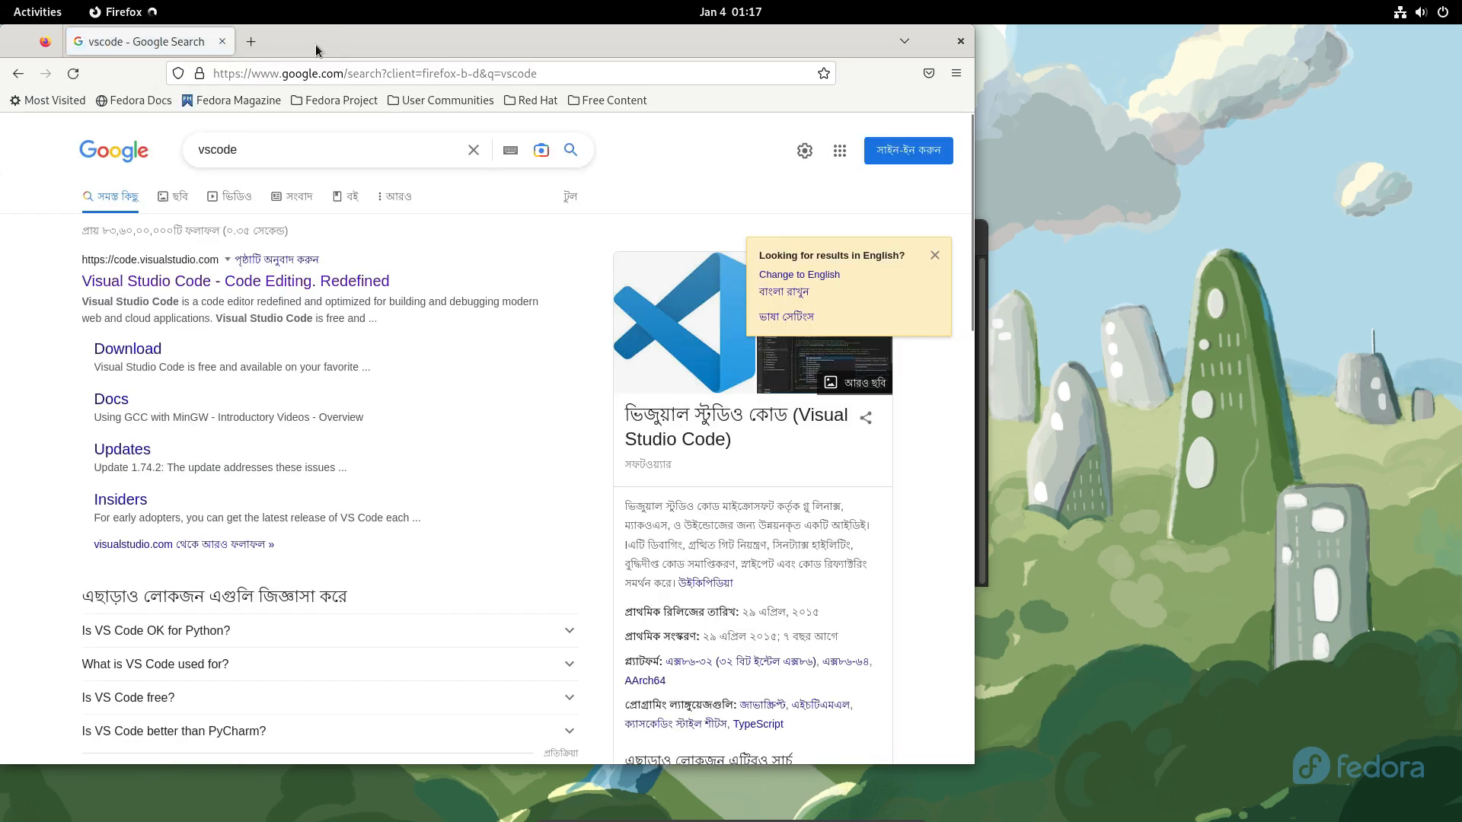
click(238, 280)
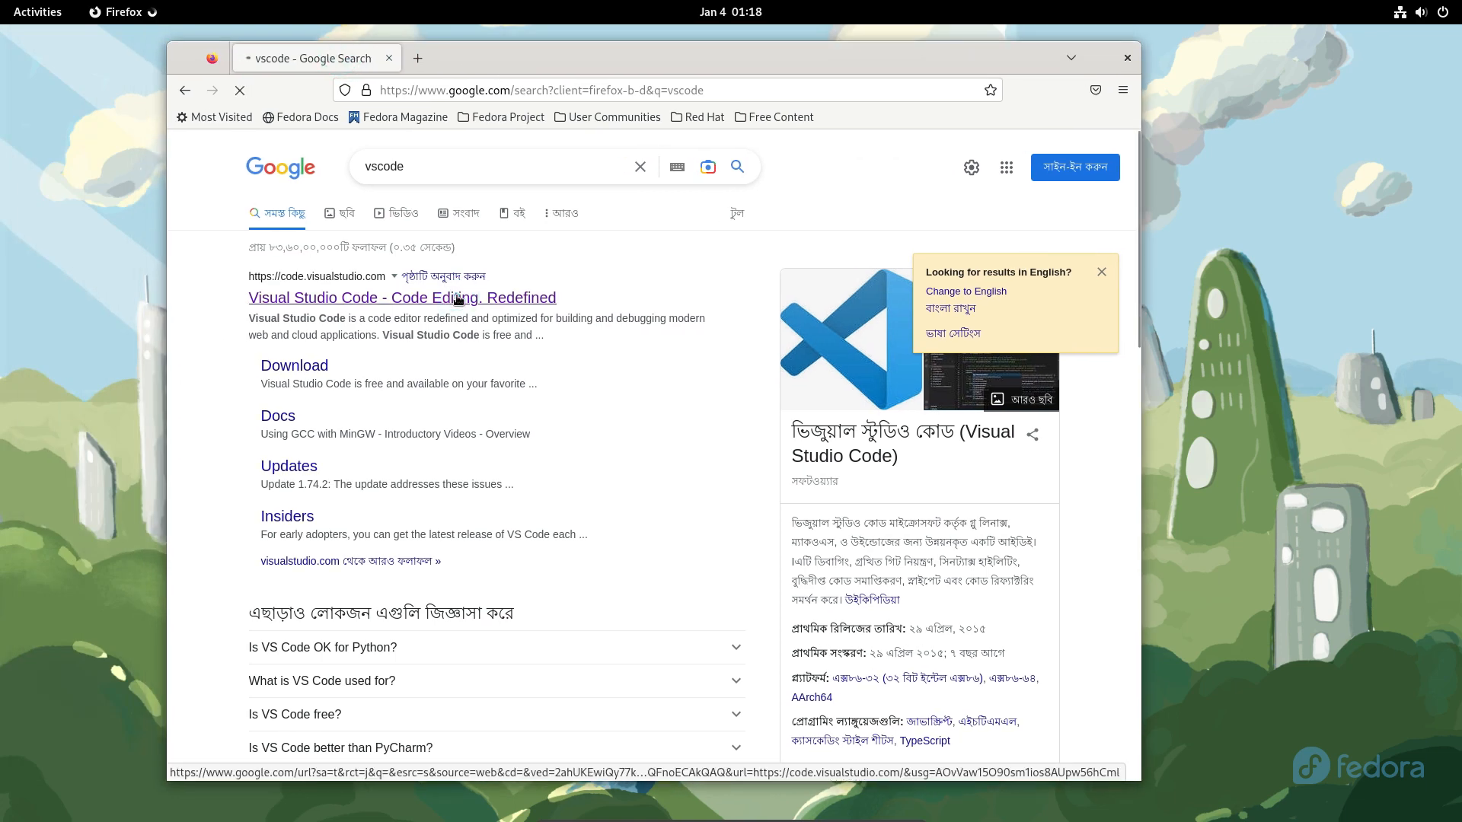
click(402, 297)
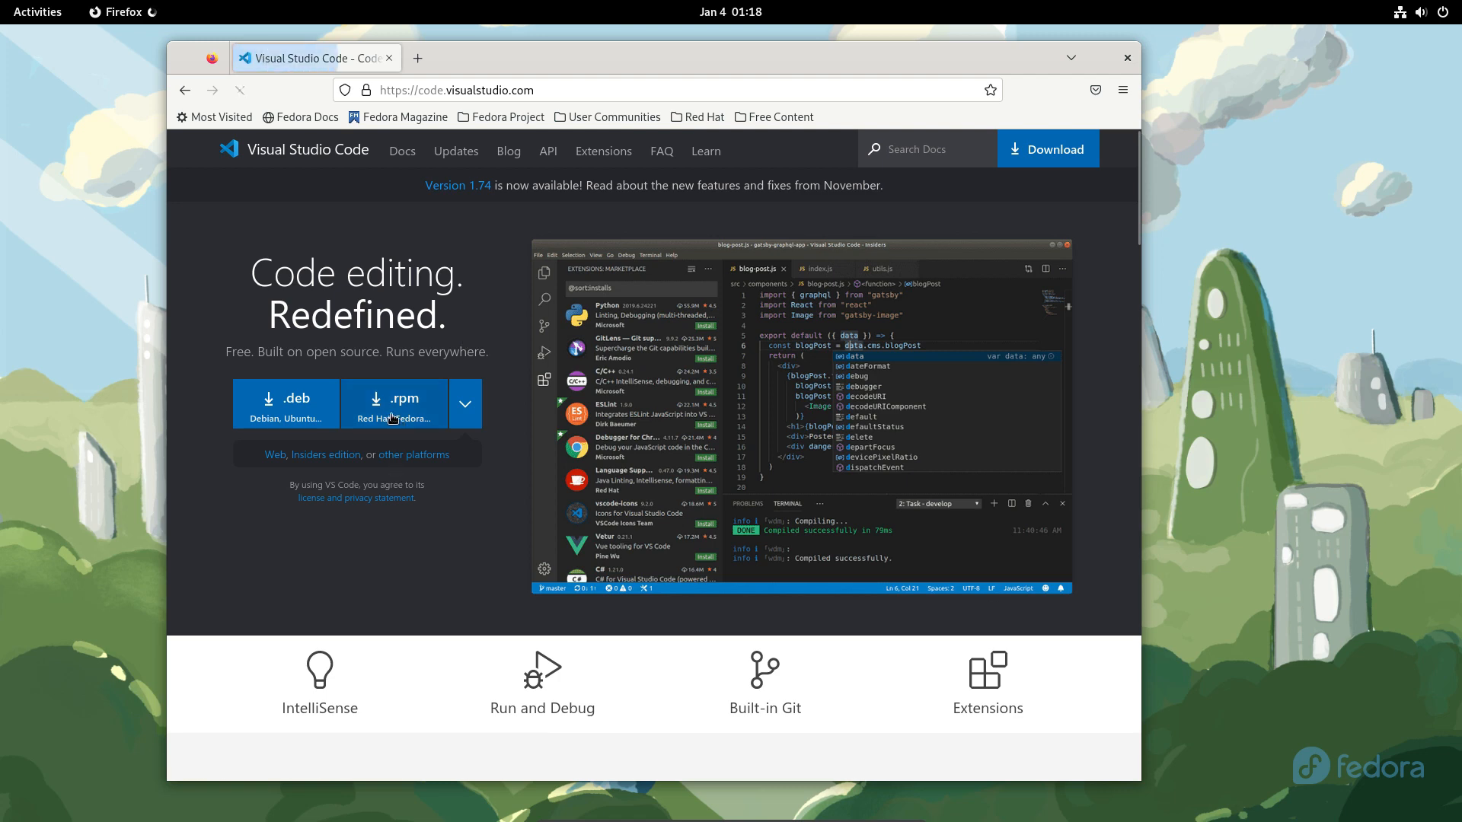
click(393, 405)
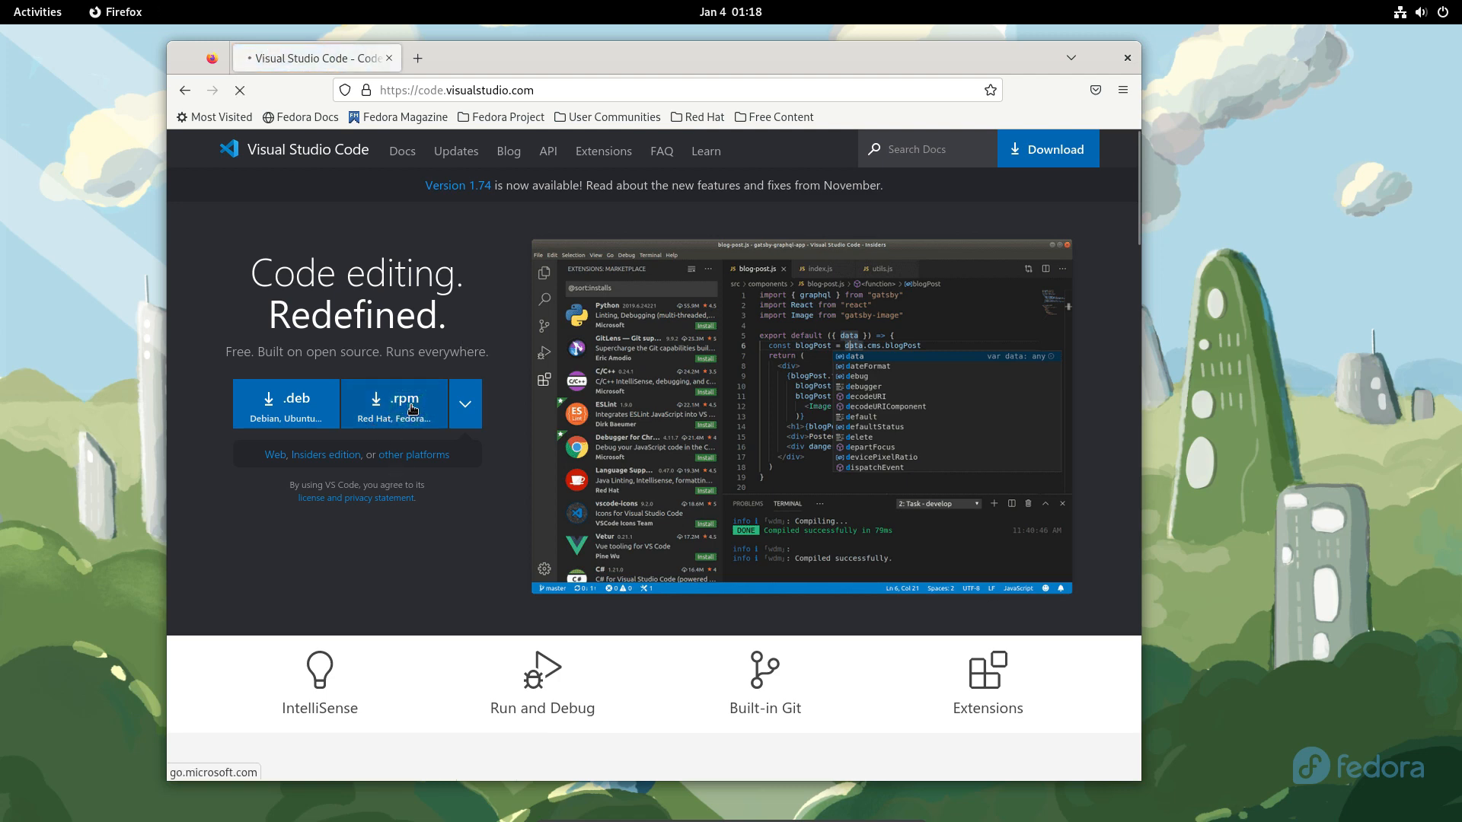
Scroll the Linux setup page to the RHEL, Fedora and CentOS repository commands
click(393, 403)
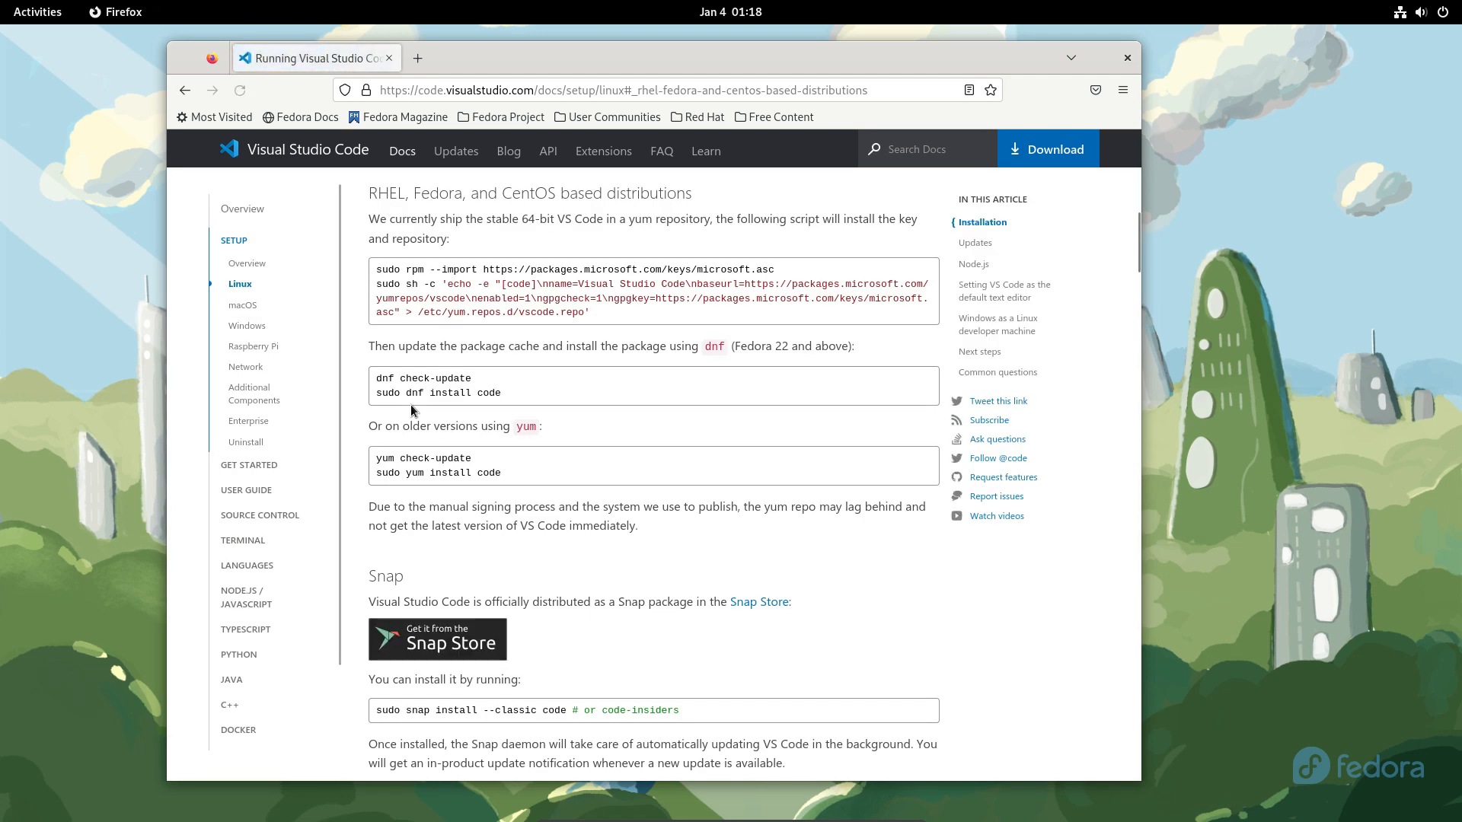
scroll(up, 3)
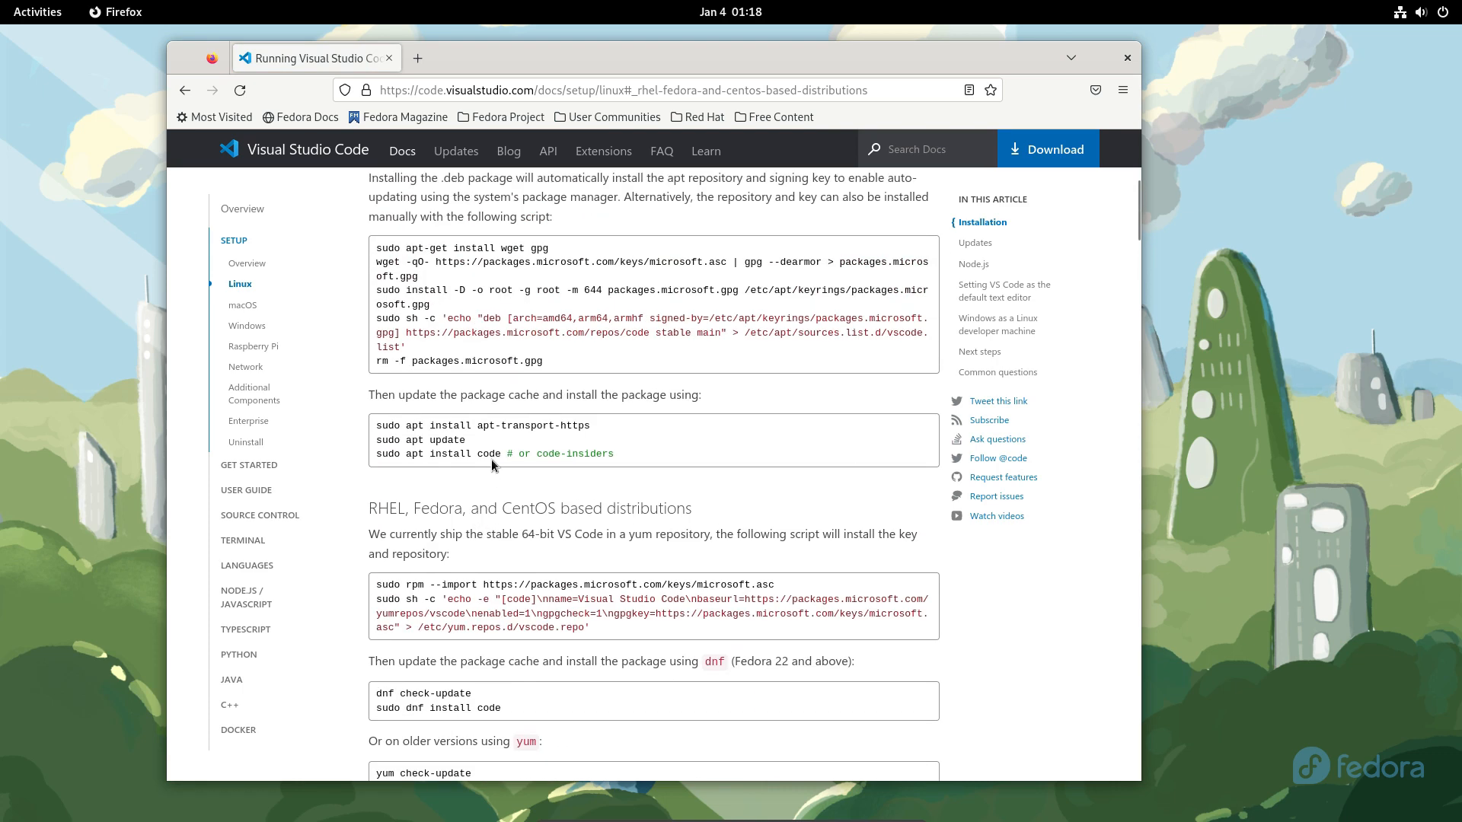
scroll(up, 3)
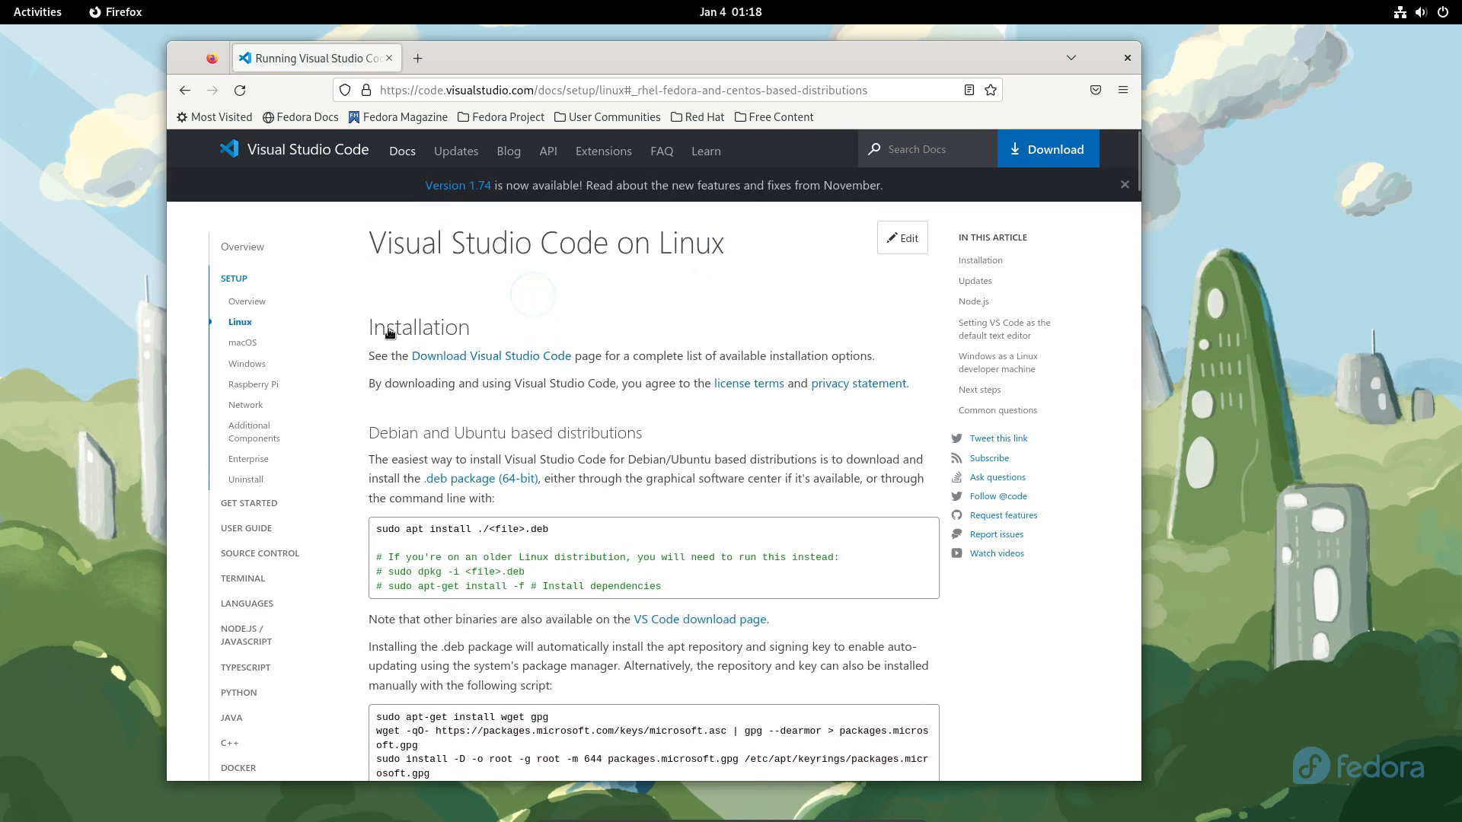
mouse_move(571, 313)
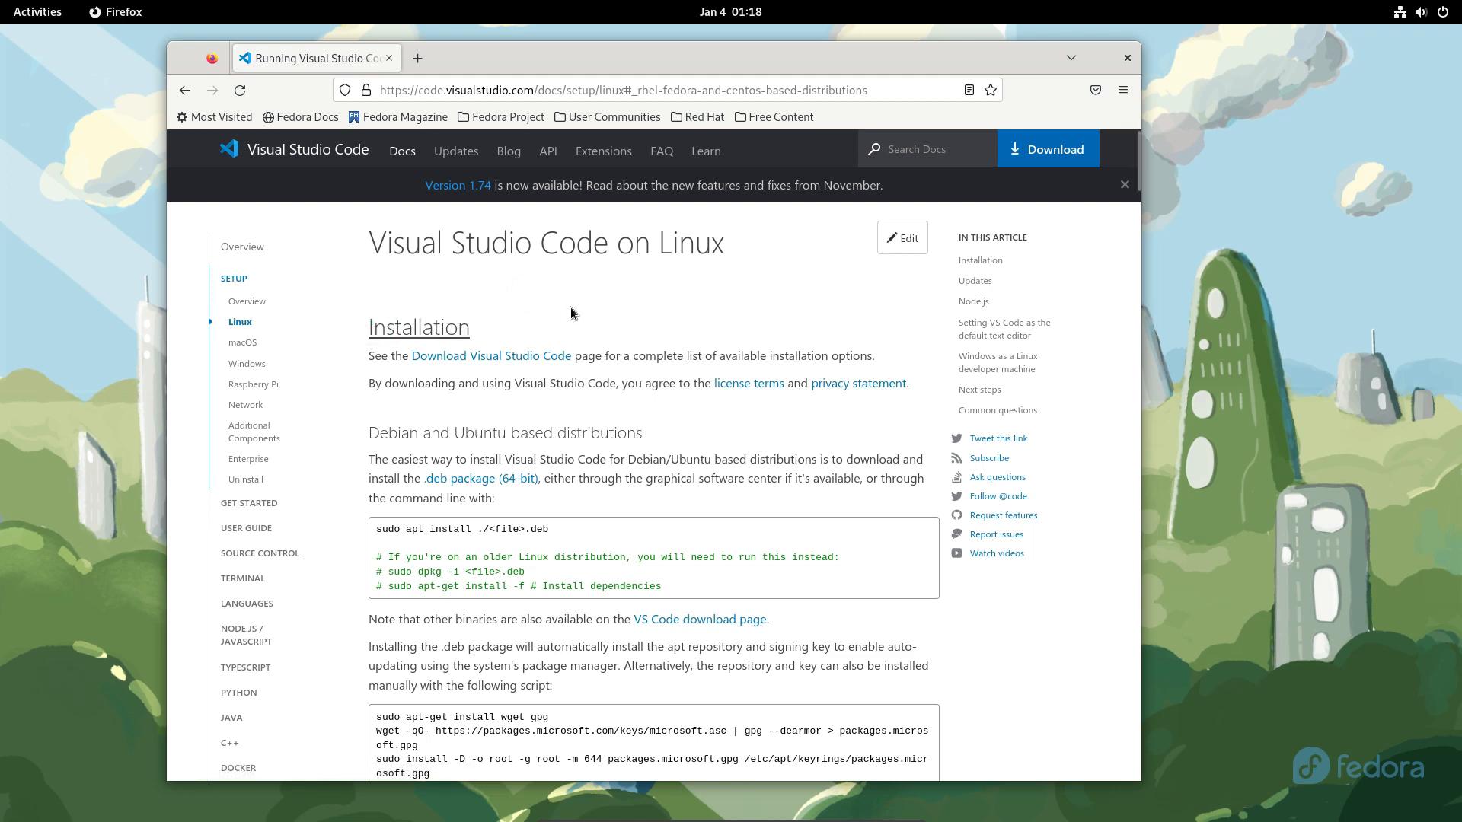
scroll(down, 3)
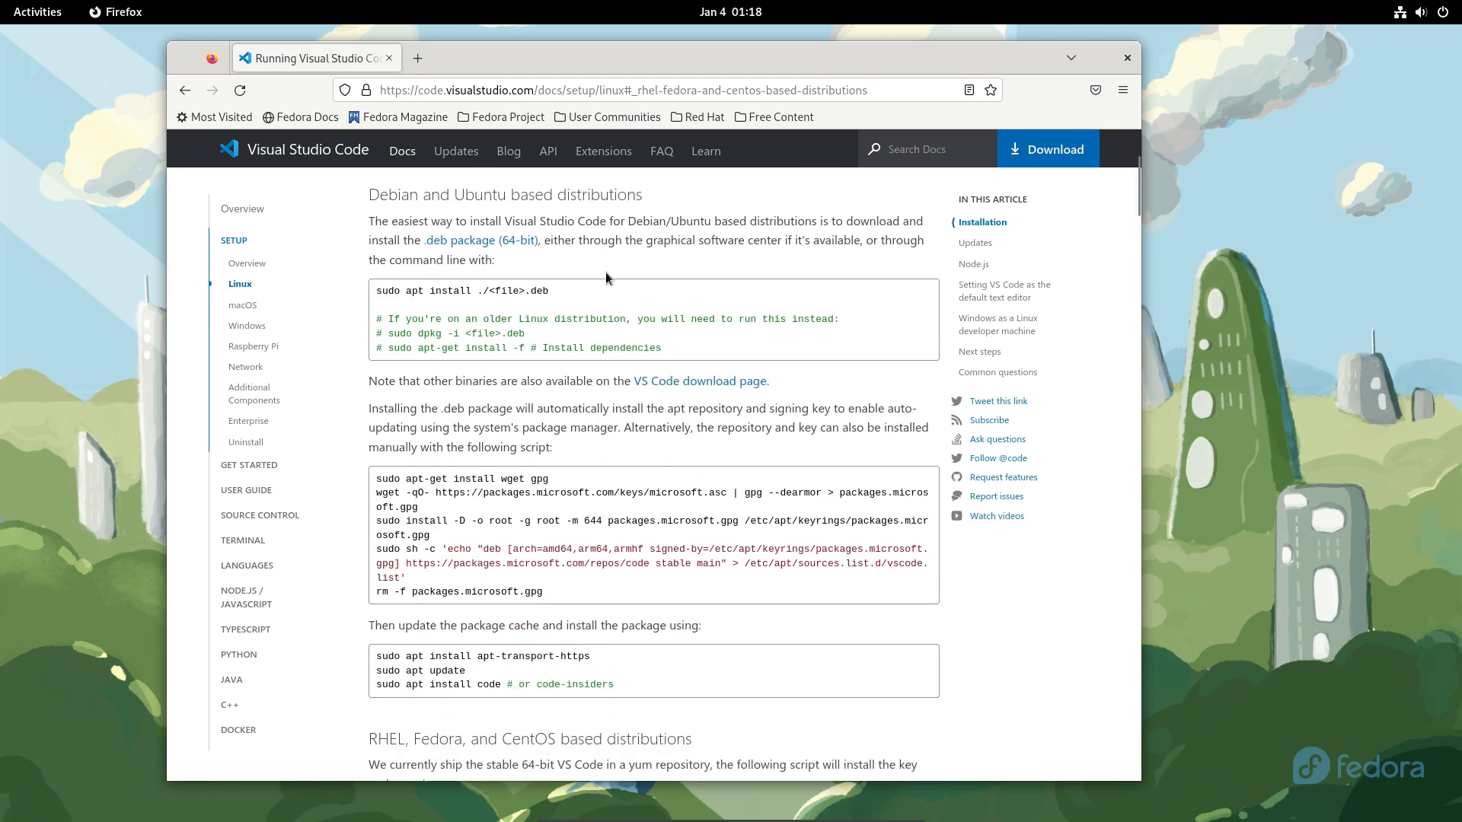
scroll(down, 3)
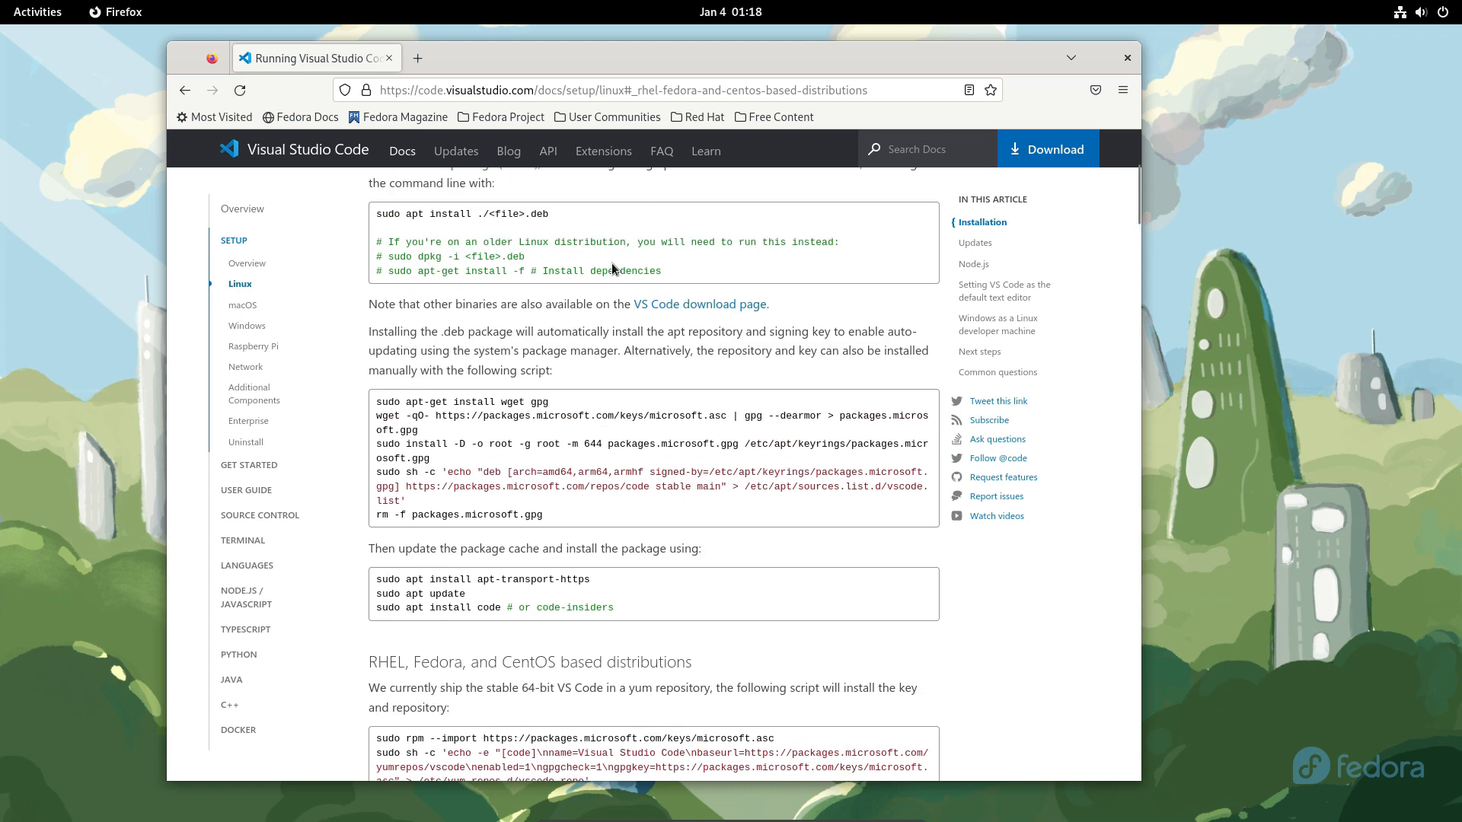
scroll(down, 3)
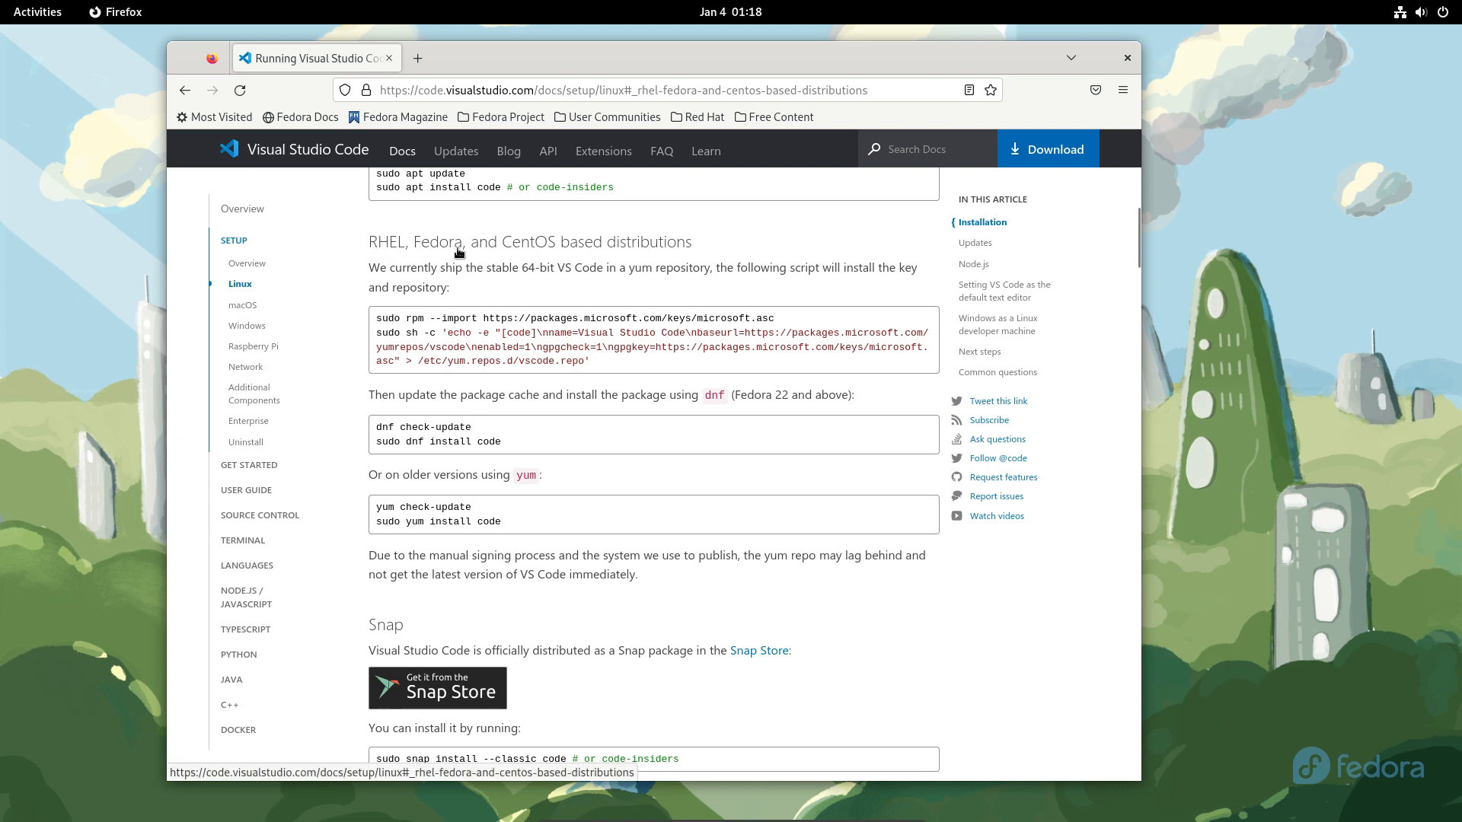
mouse_move(742, 314)
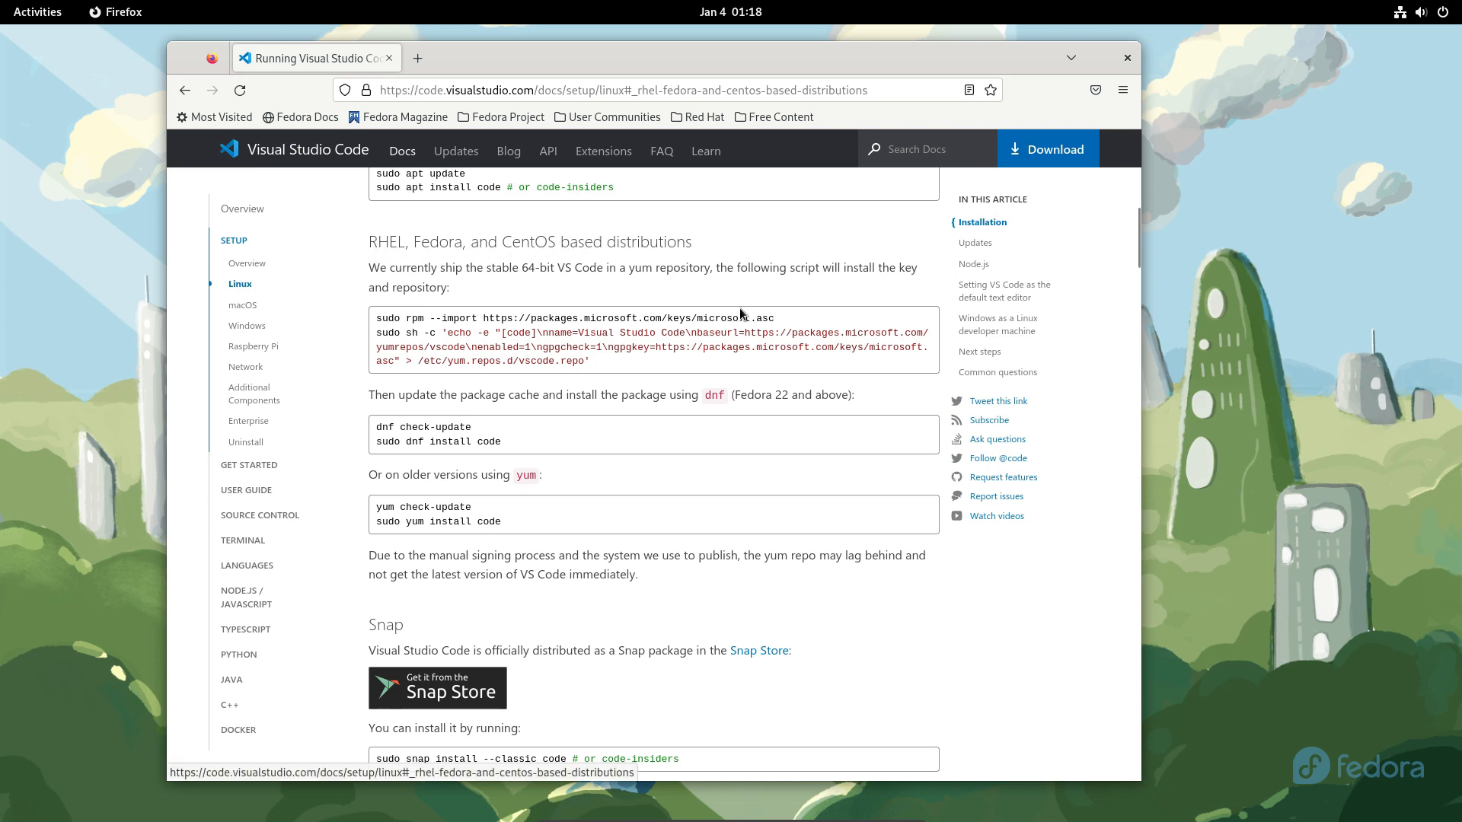
mouse_move(584, 272)
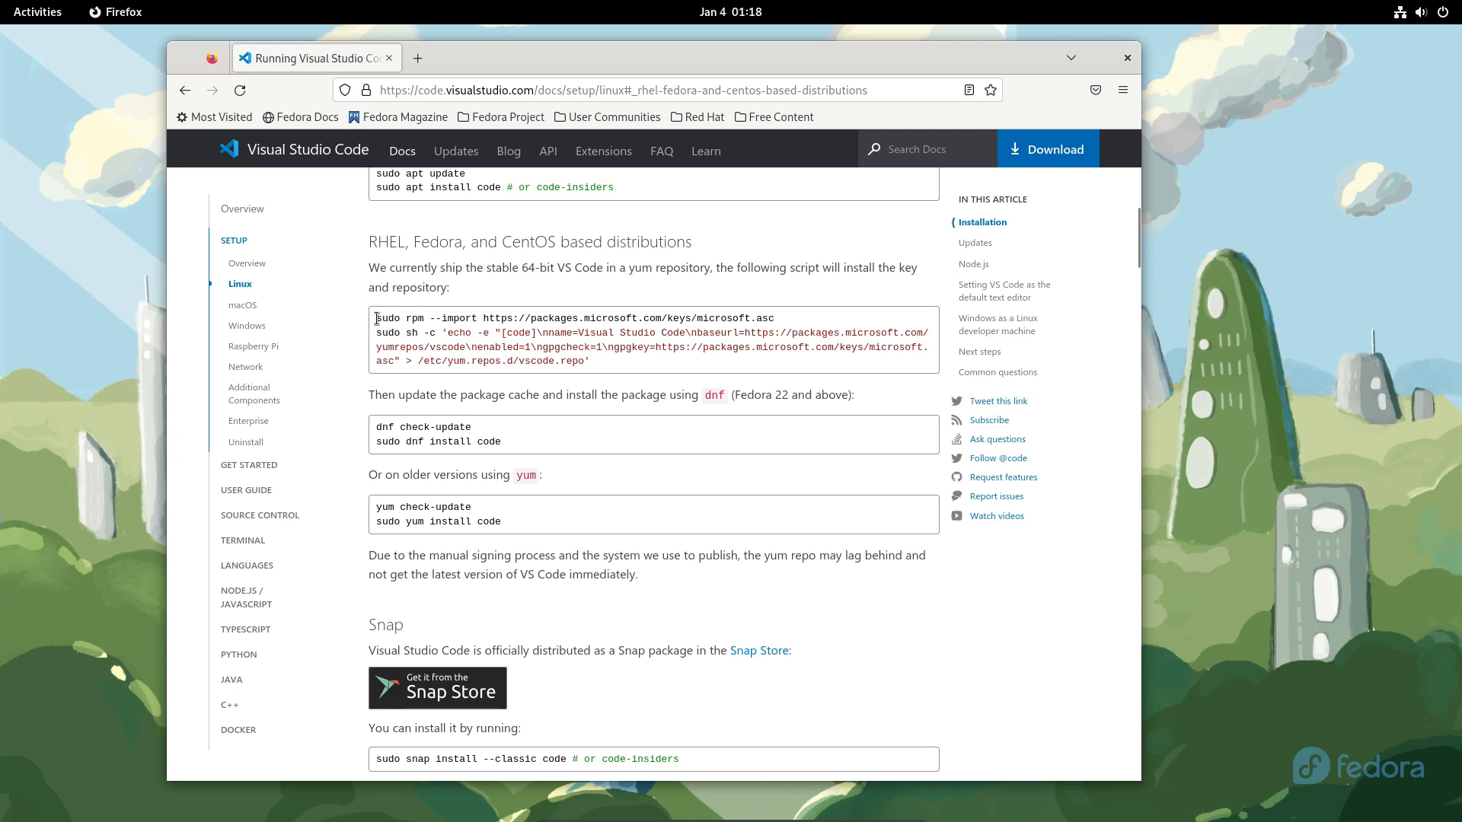
Select and copy the sudo rpm --import command for Microsoft's signing key
triple_click(575, 318)
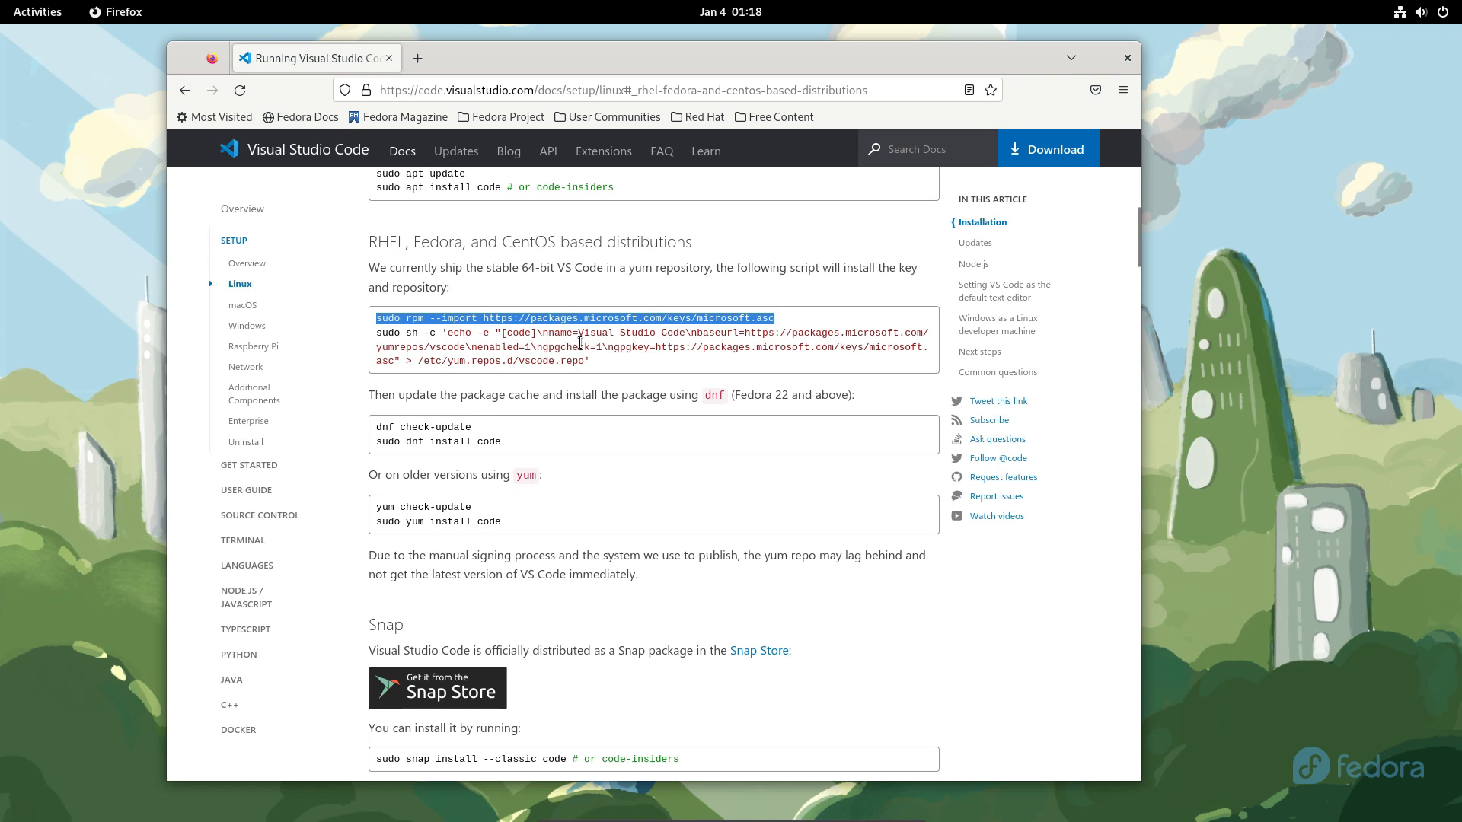
click(1074, 58)
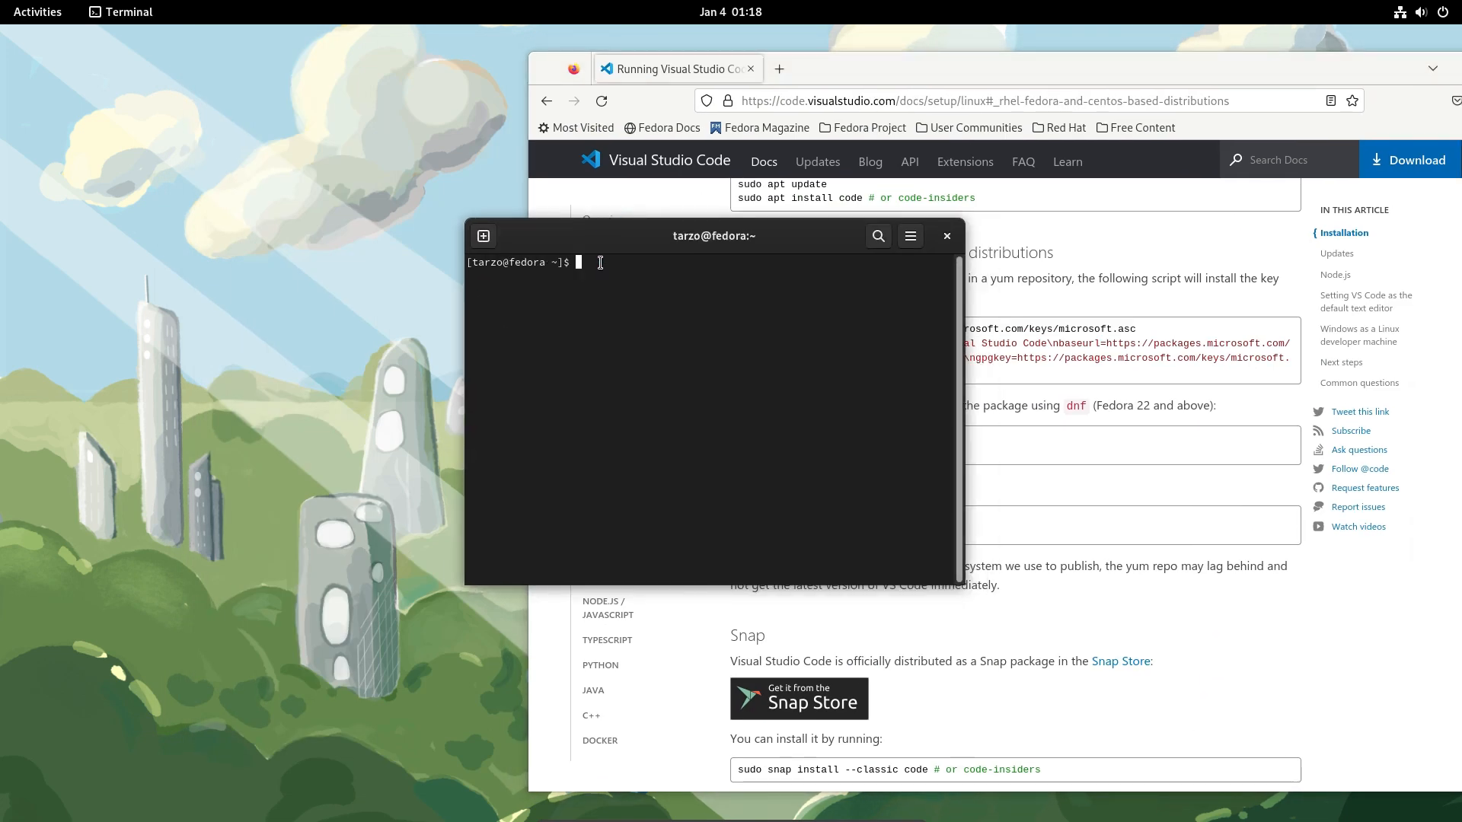
text(sudo rpm --import https://packages.microsoft.com/keys/microsoft.asc)
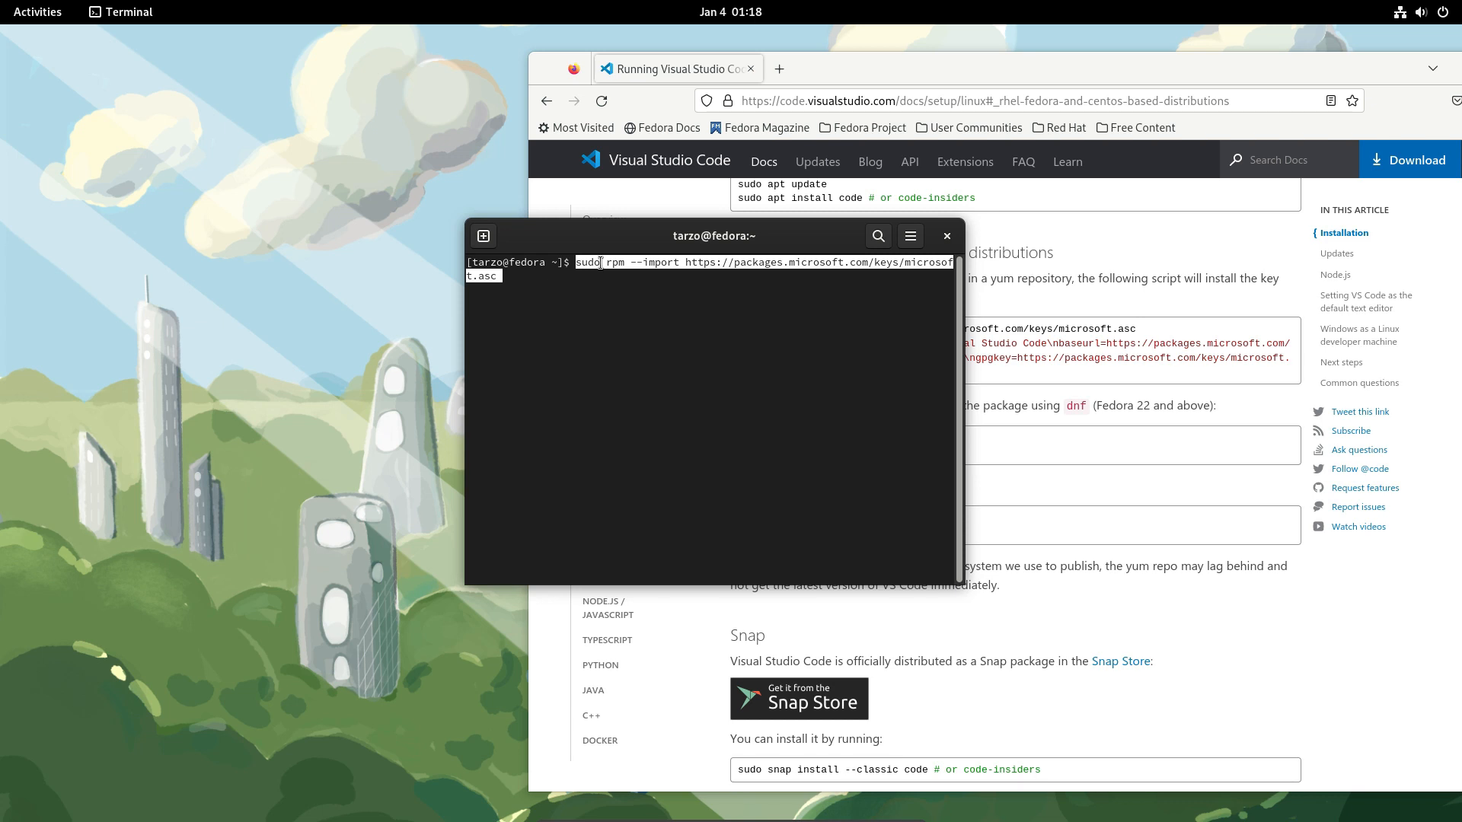
key(Return)
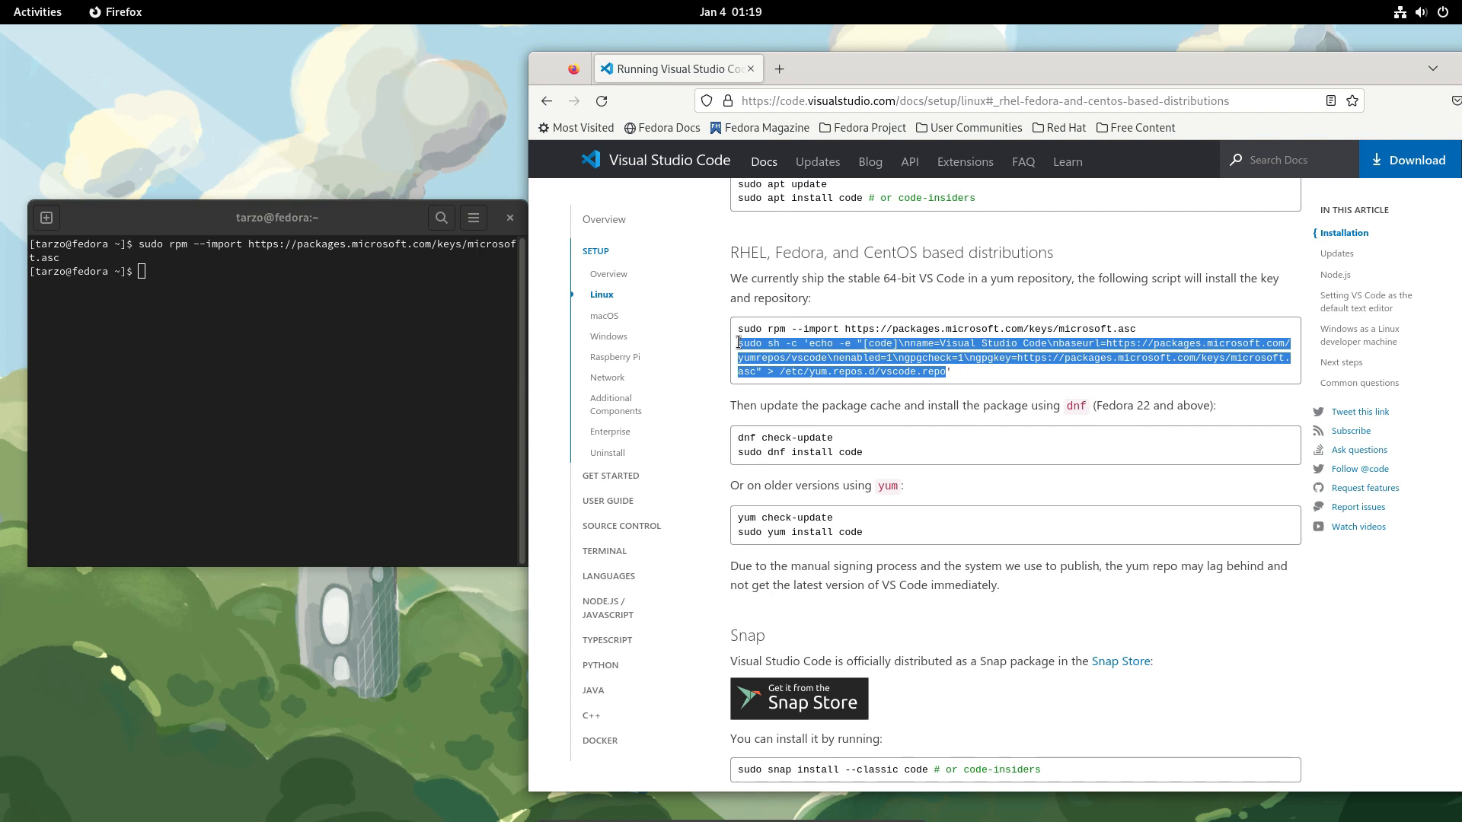
mouse_move(735, 347)
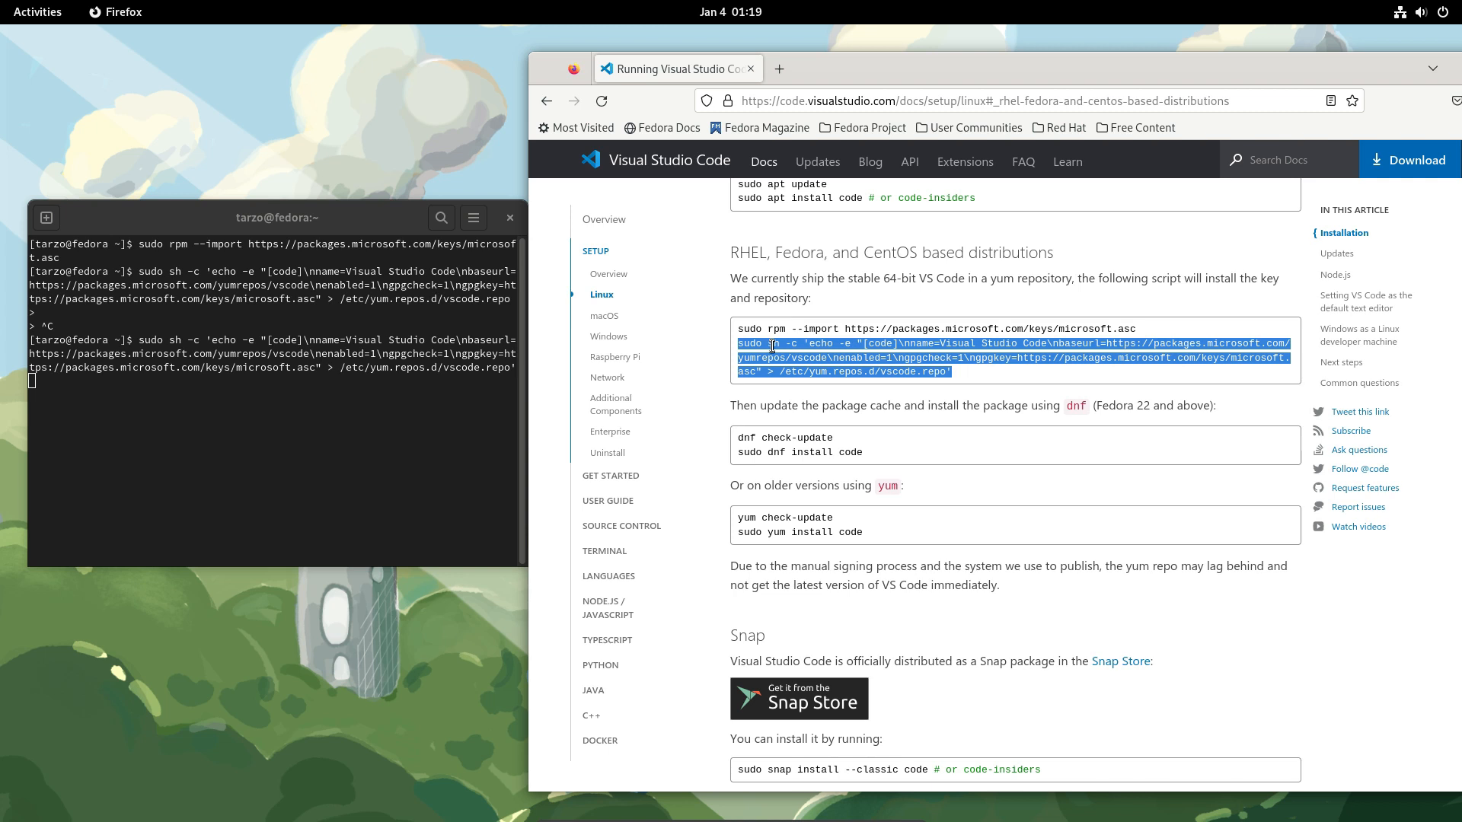
Run the pasted sudo sh -c 'echo …' script creating /etc/yum.repos.d/vscode.repo
click(388, 422)
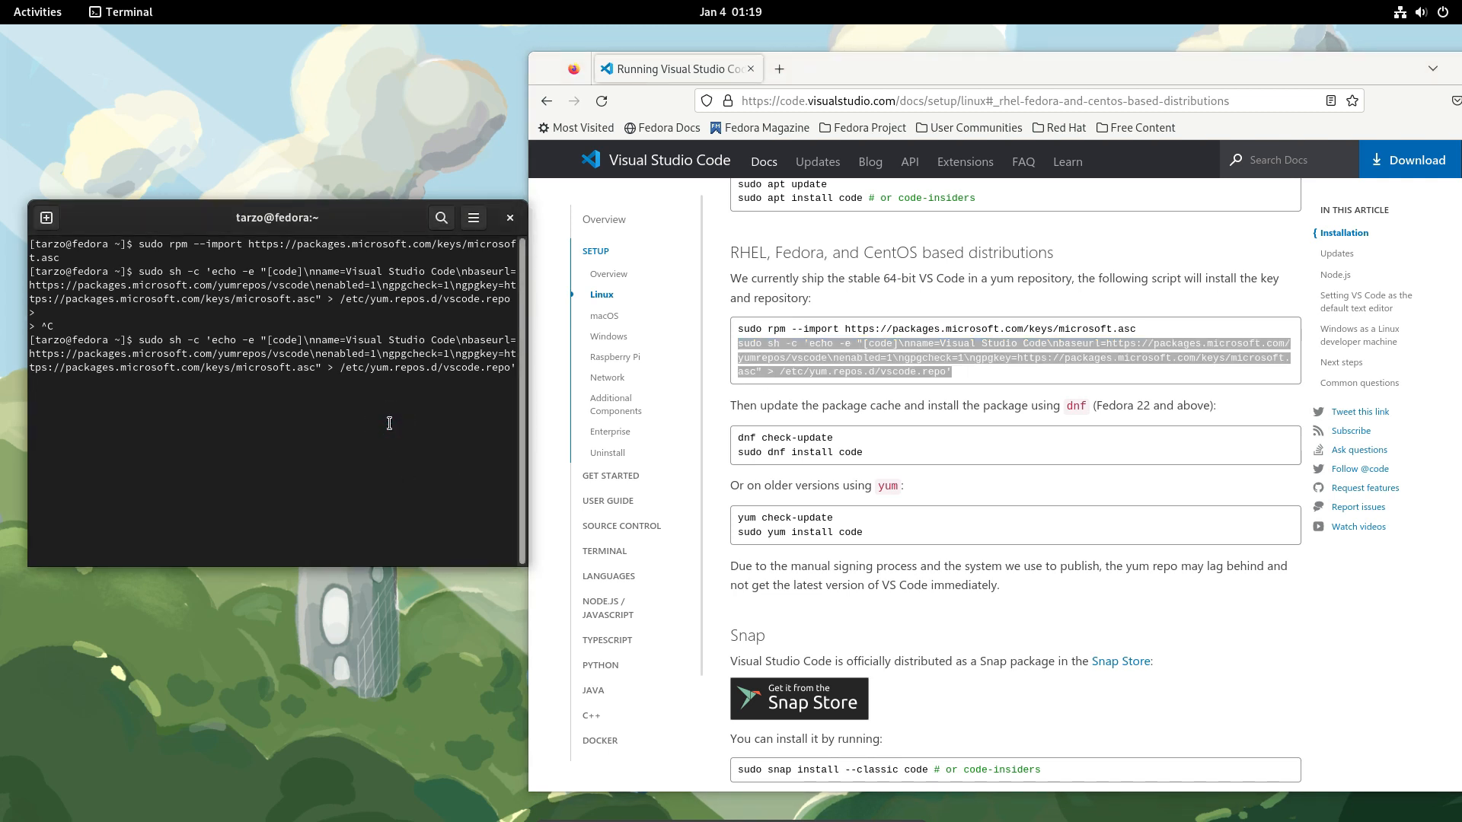
key(Return)
text(sudo dnf)
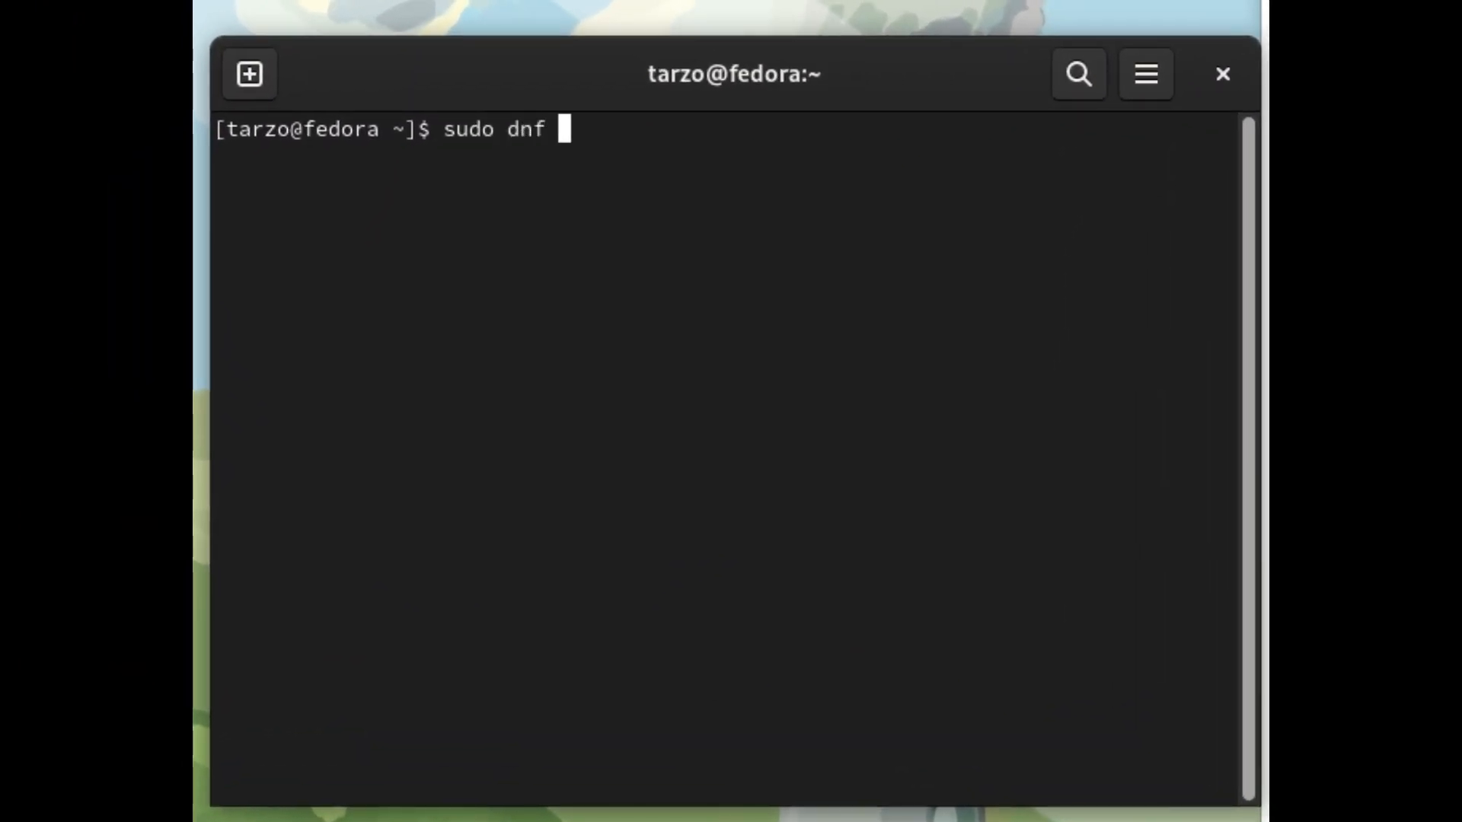
Run sudo dnf check-update to refresh package metadata for the new code repository
text(chec)
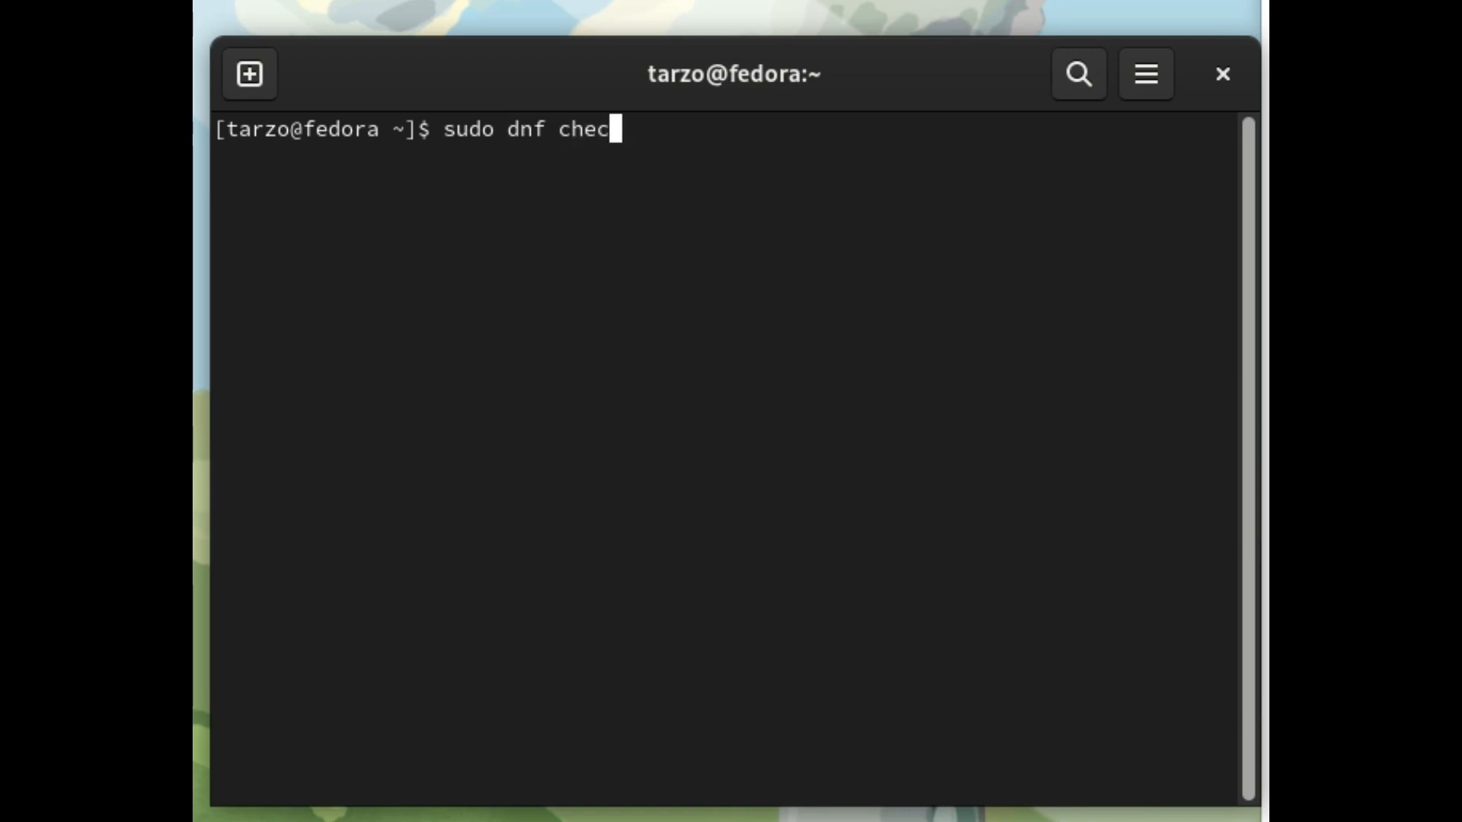
text(k)
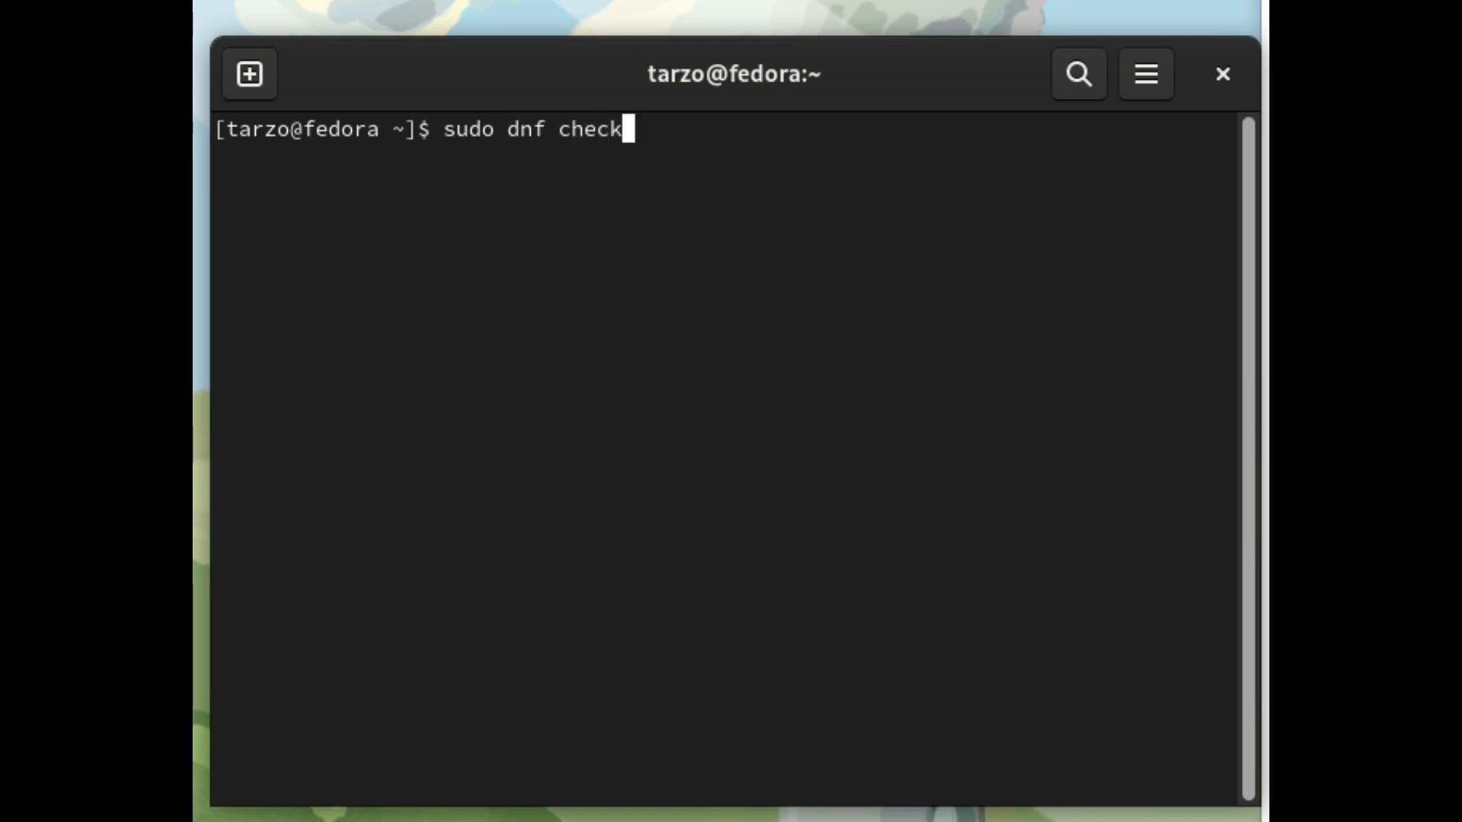
text(-update)
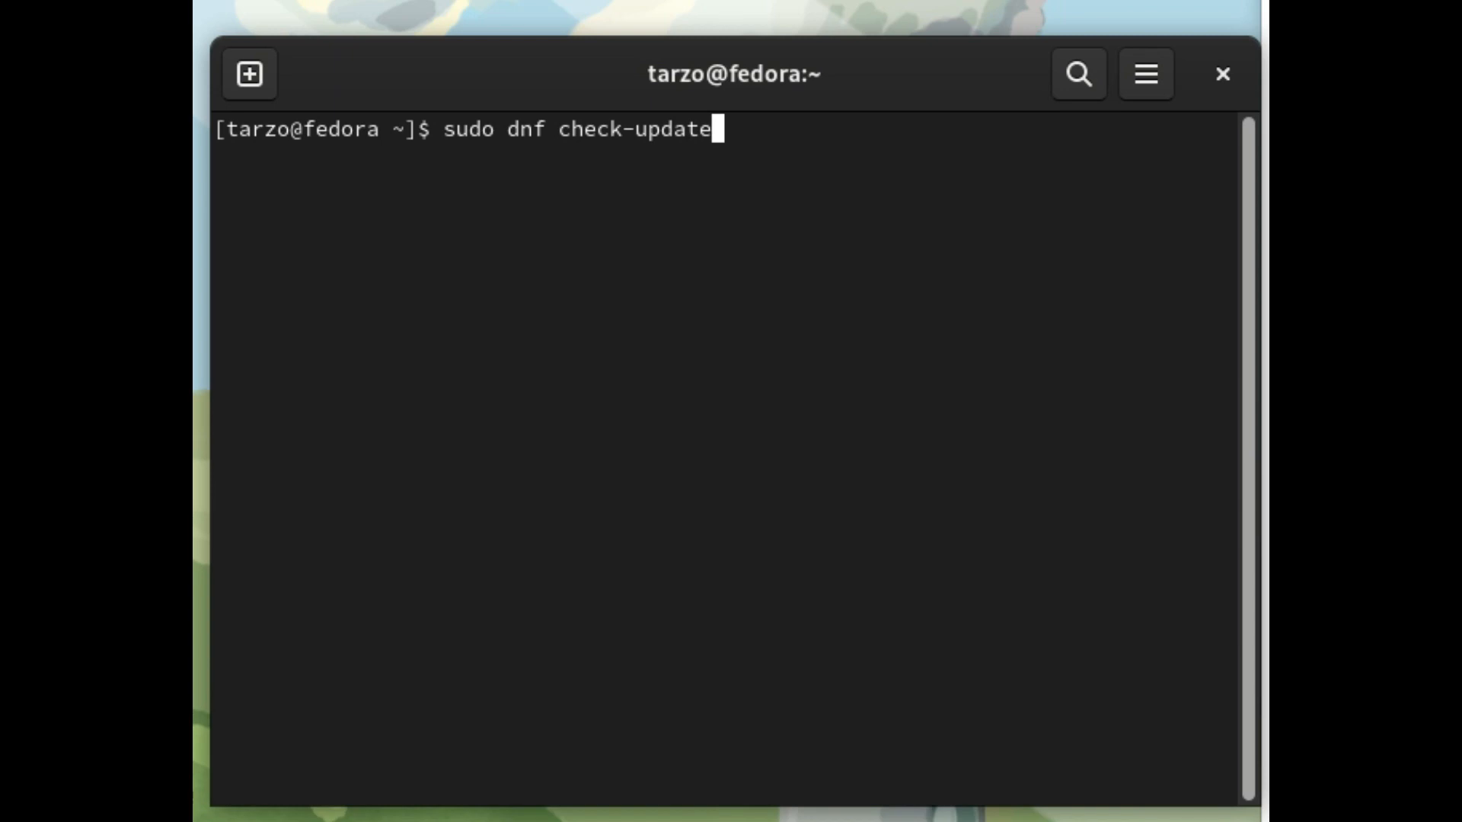
key(Return)
text(sudo)
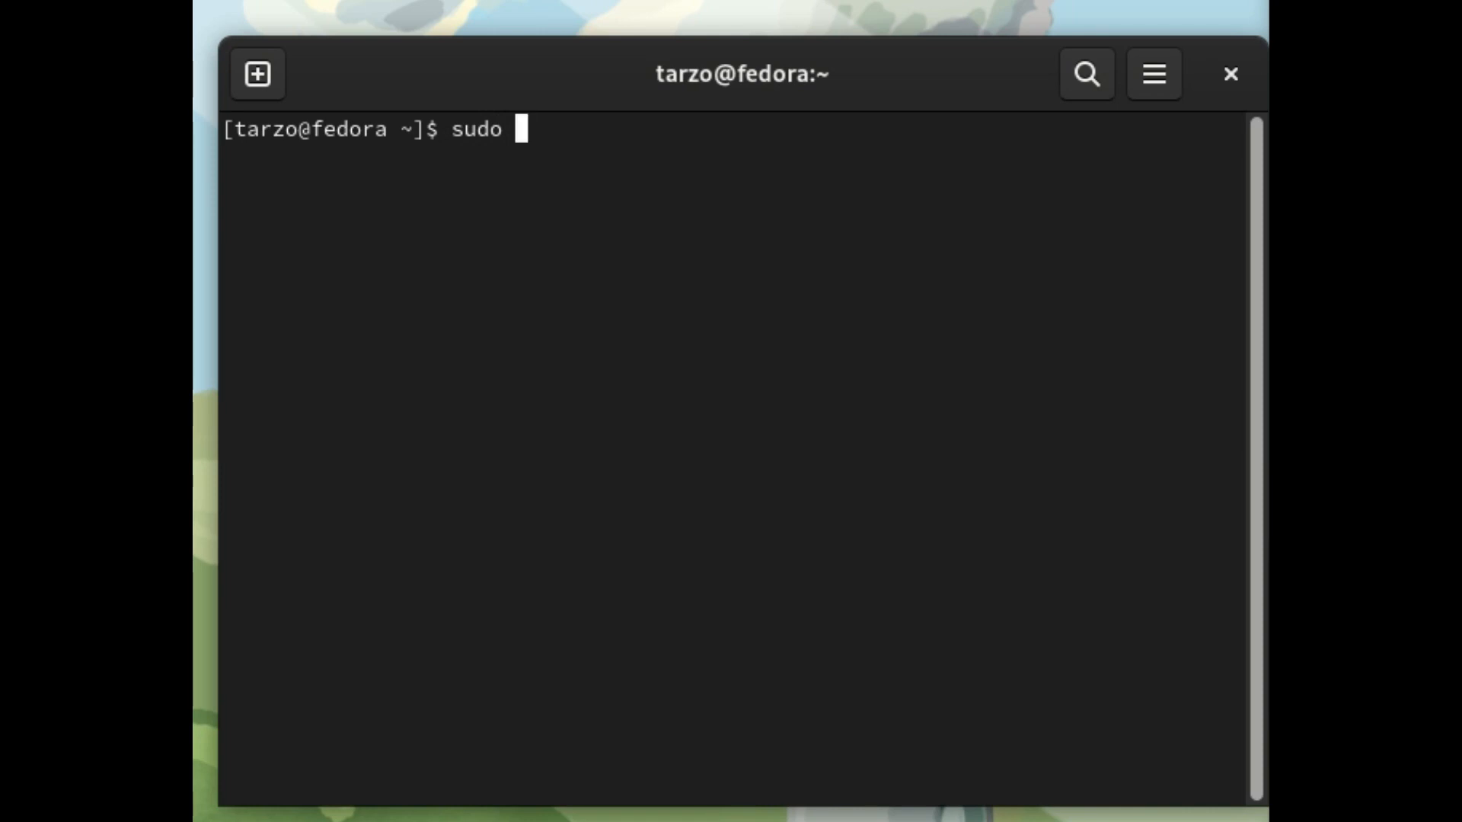
Run sudo dnf install code and answer y to install Visual Studio Code 1.74.2
text(dnf install)
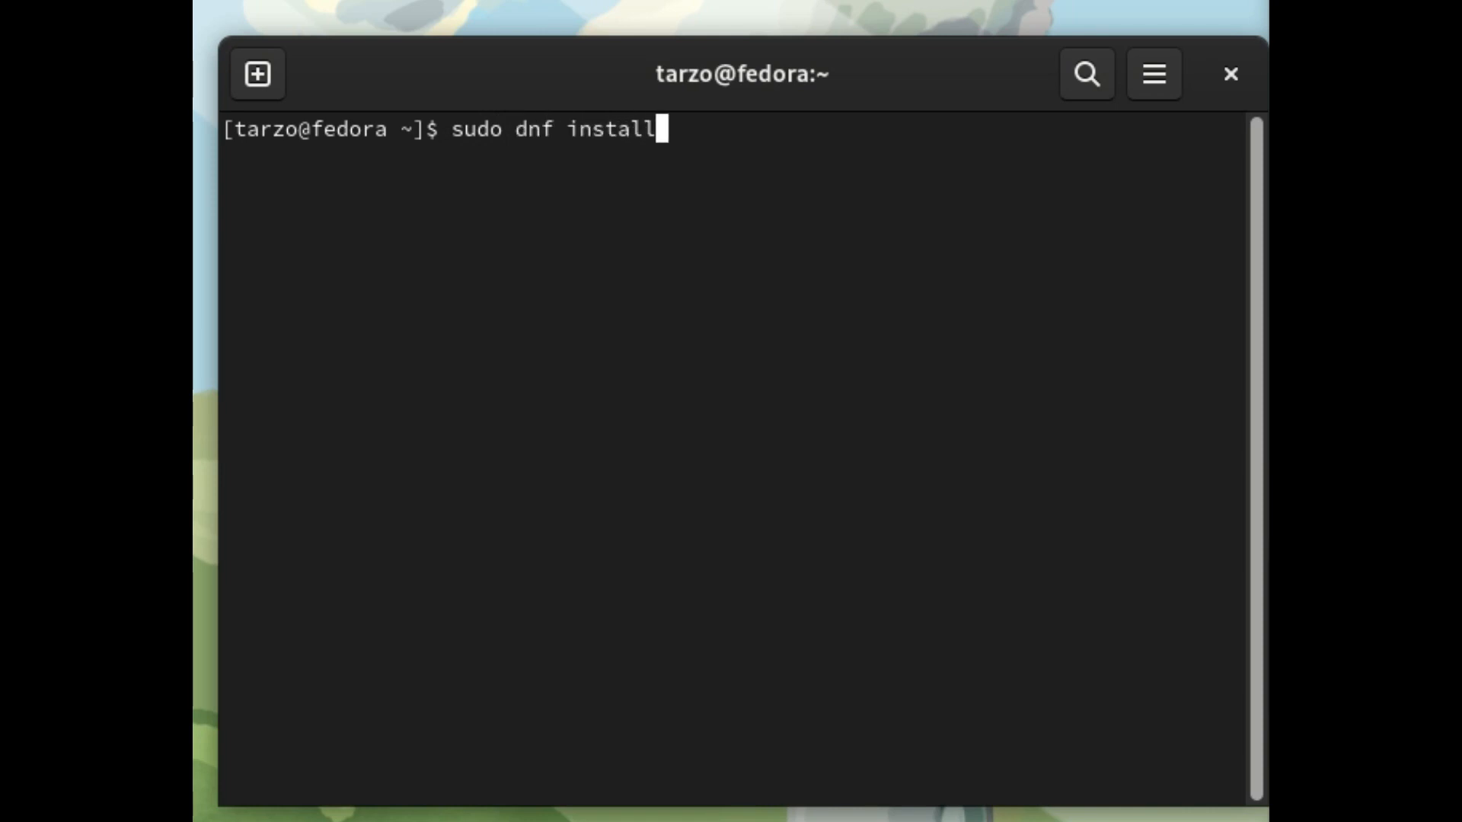
text(code)
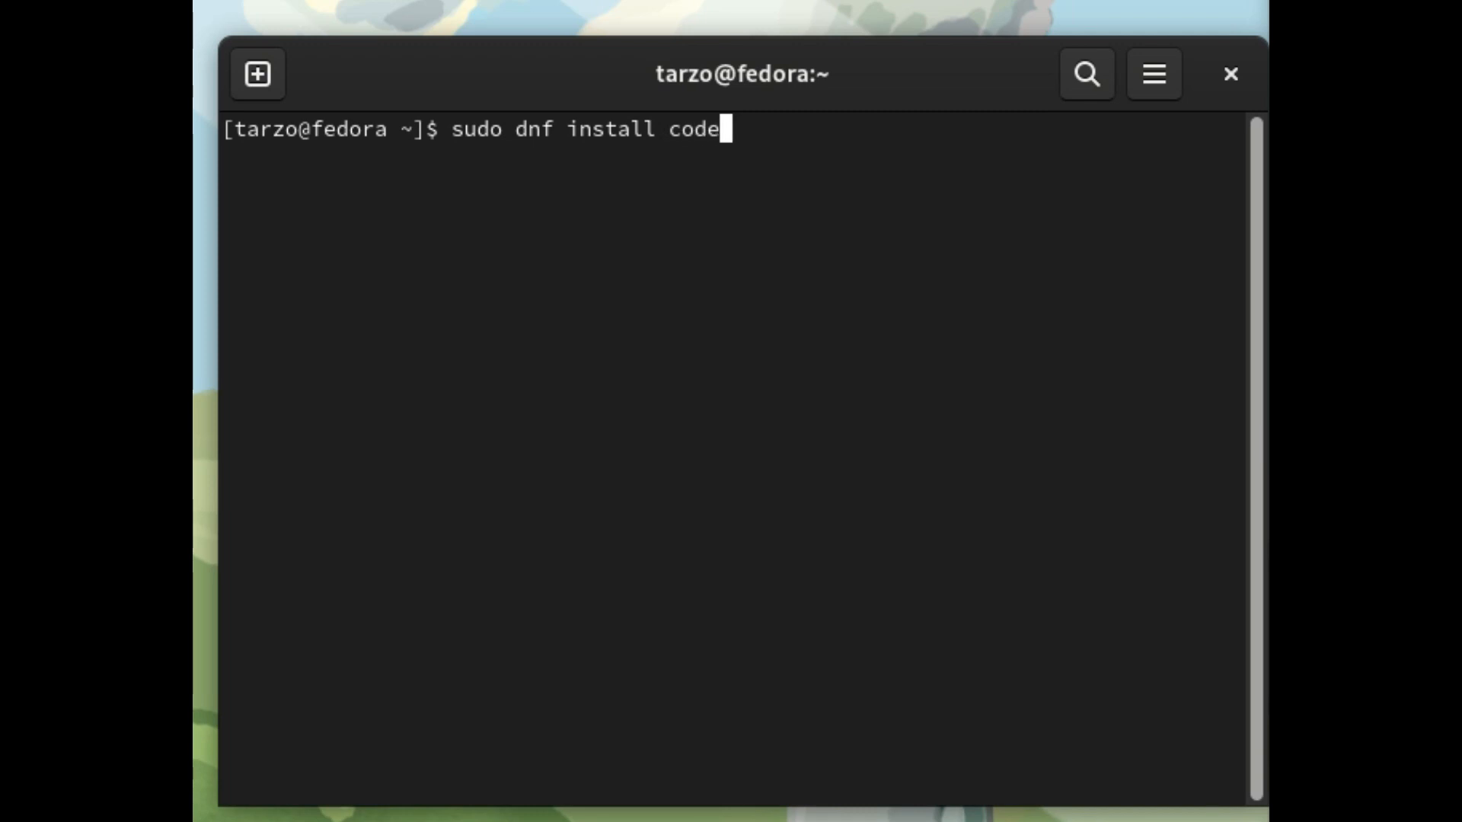
key(Return)
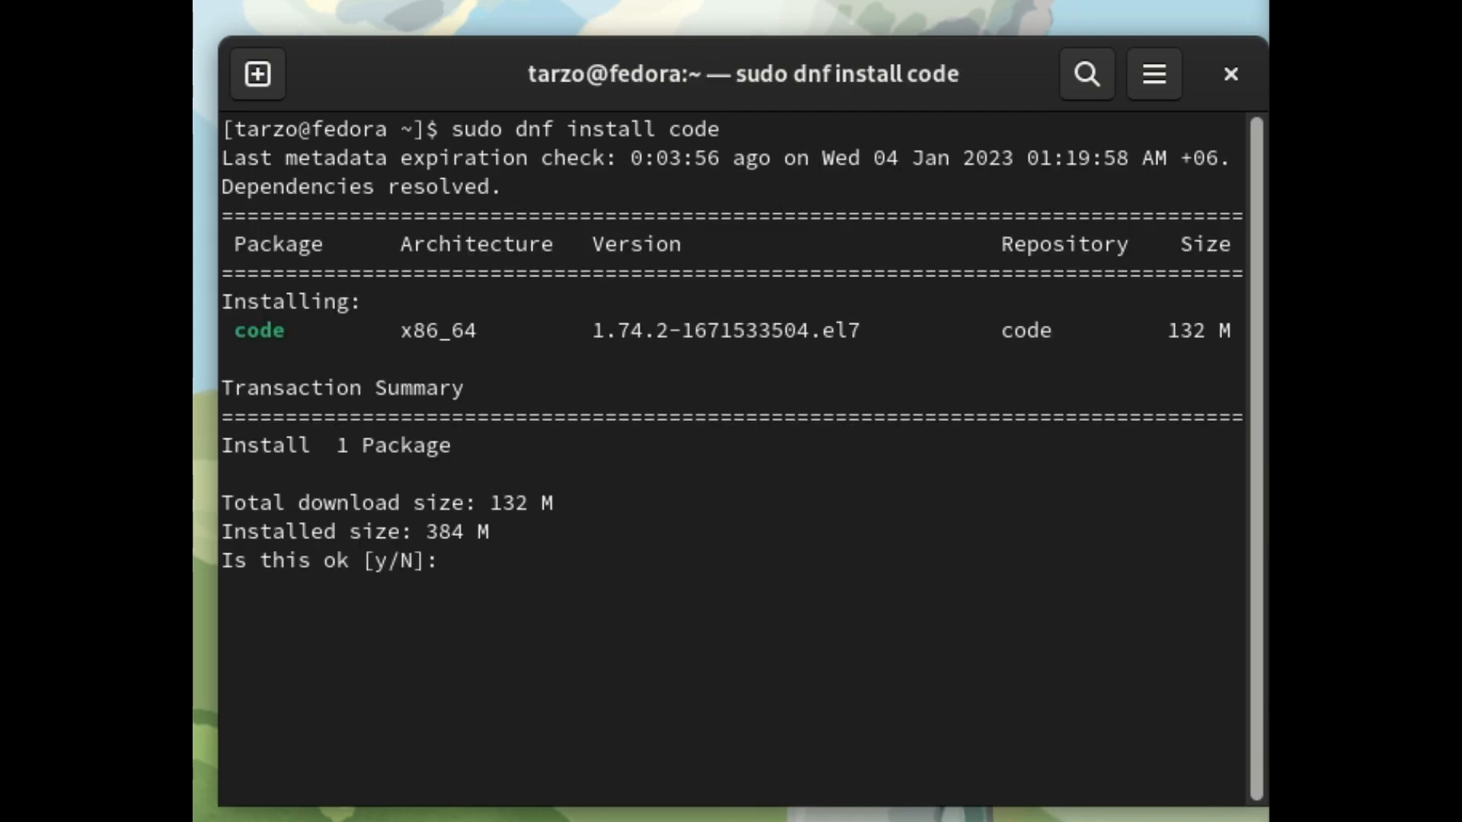
text(y)
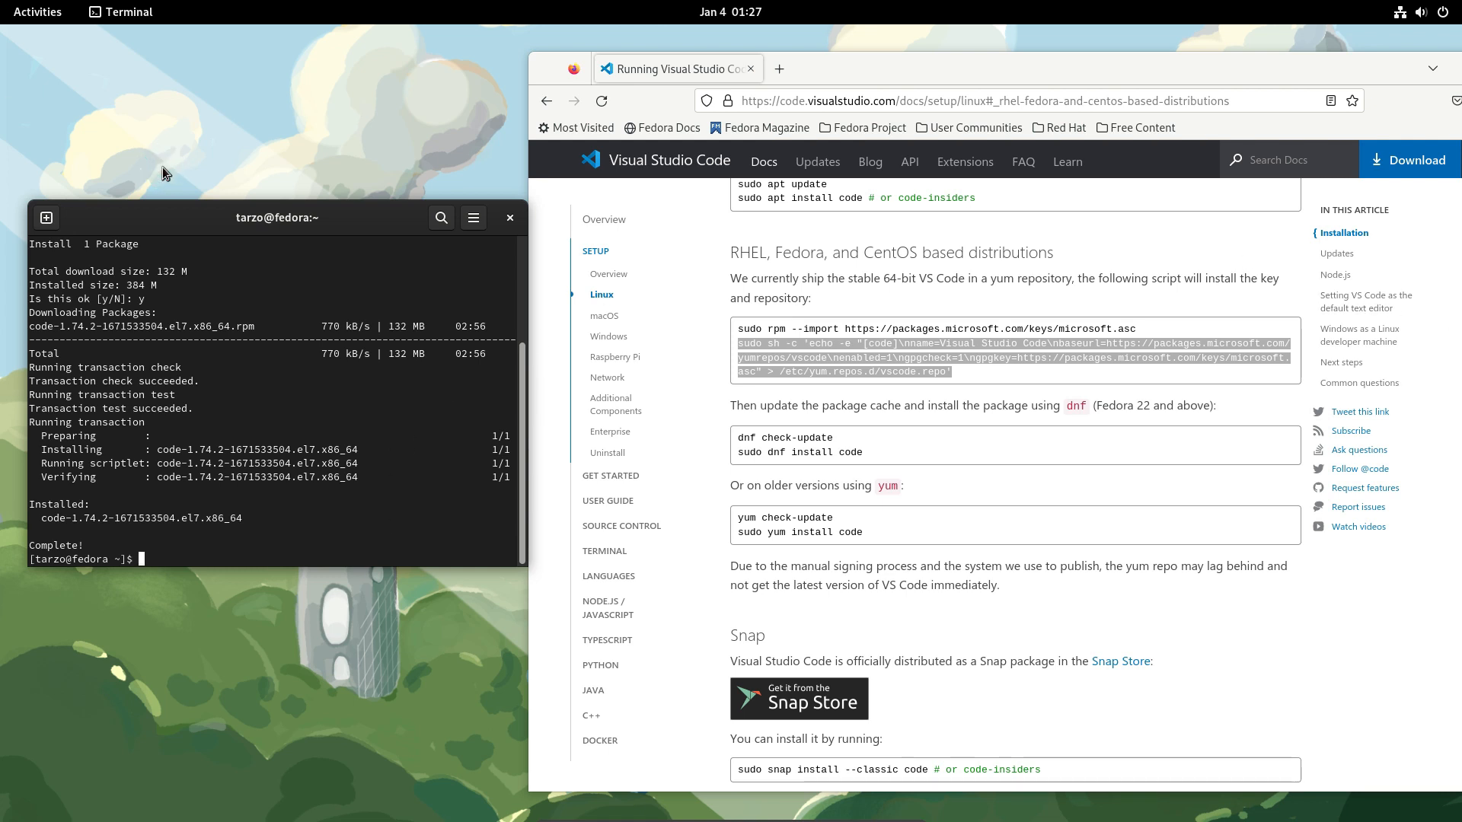
Launch Visual Studio Code from Activities so its Get Started welcome screen appears
click(37, 11)
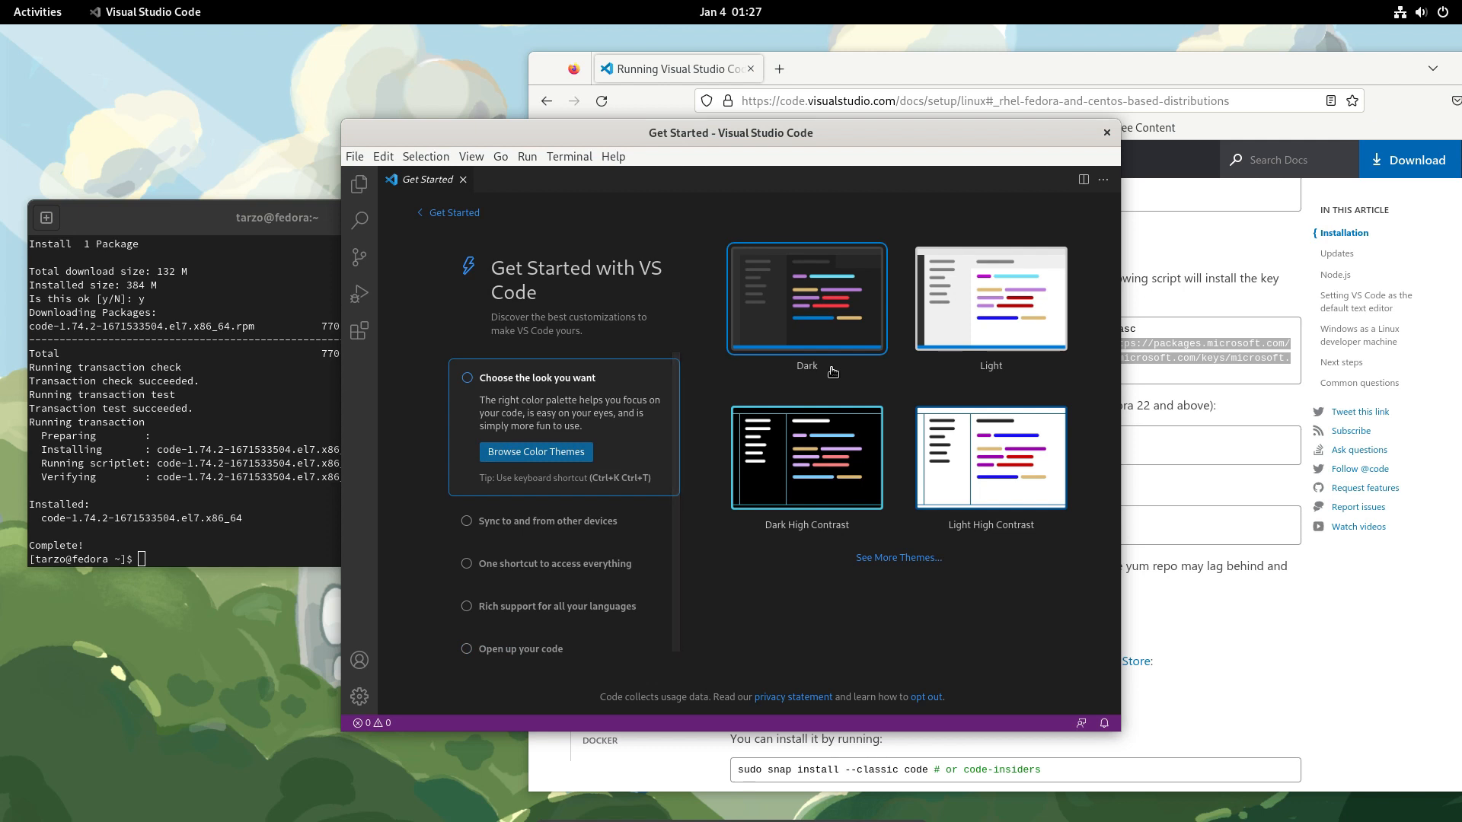
mouse_move(879, 276)
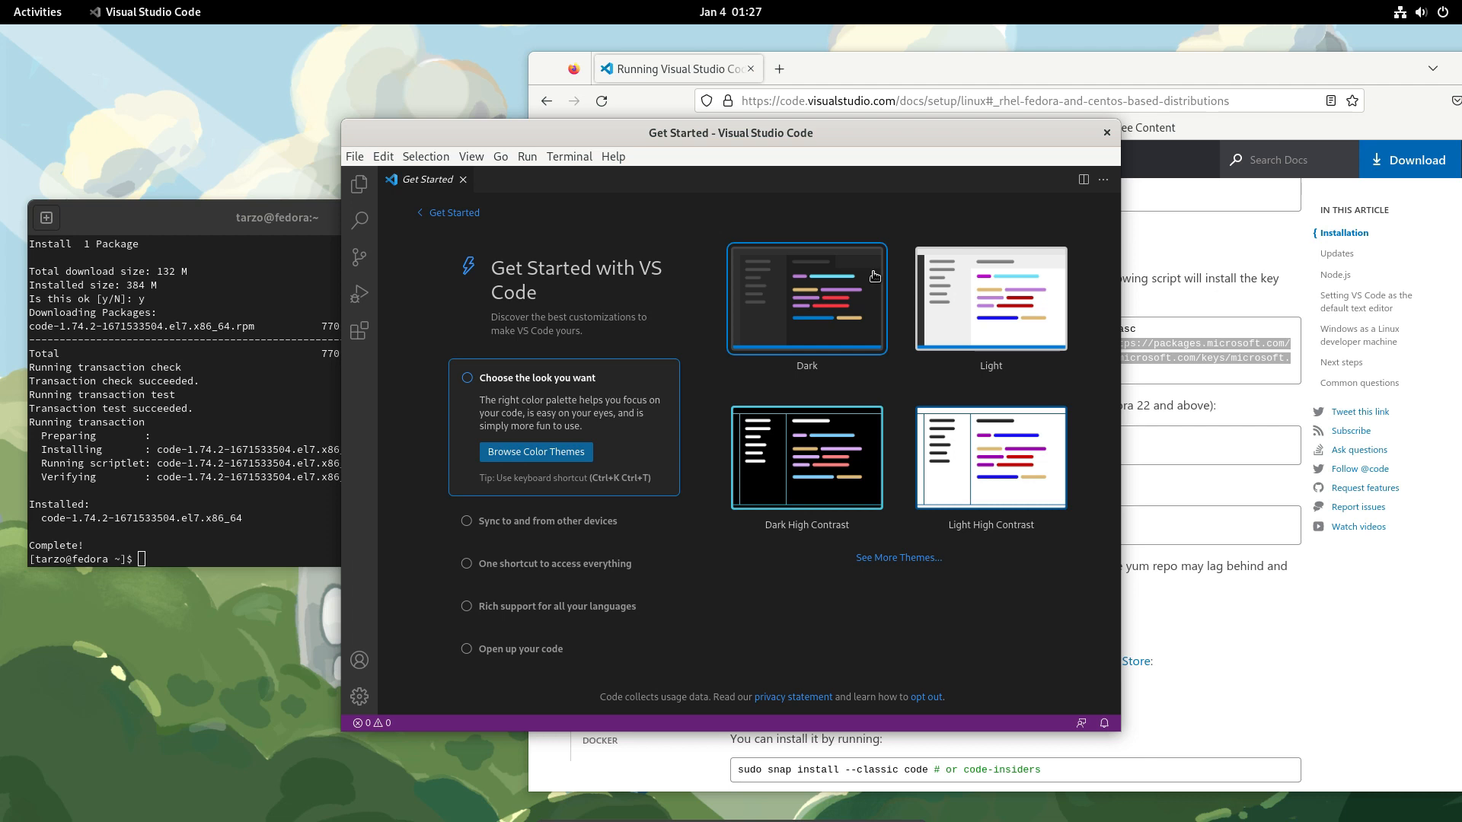
mouse_move(865, 283)
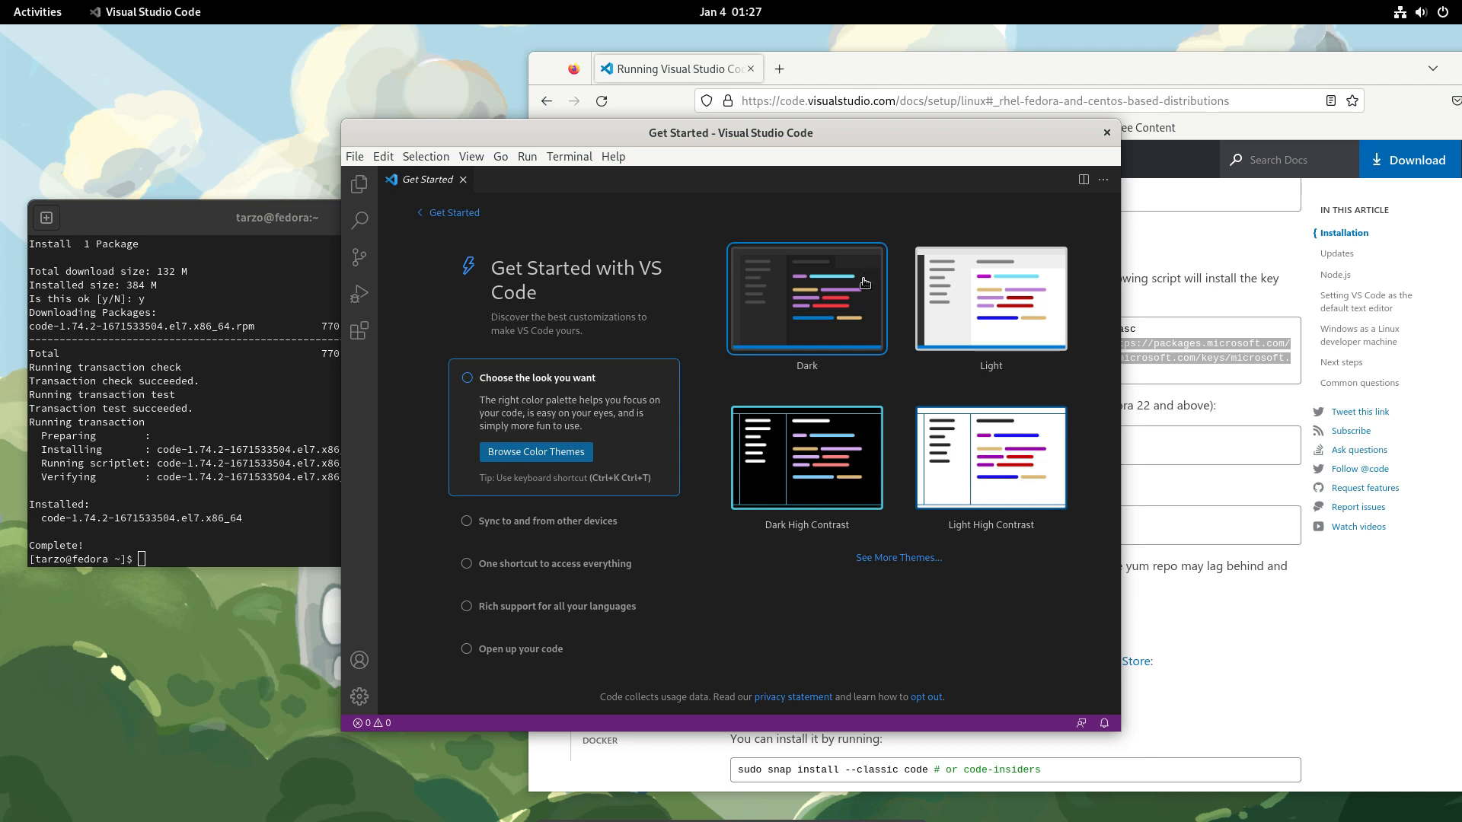